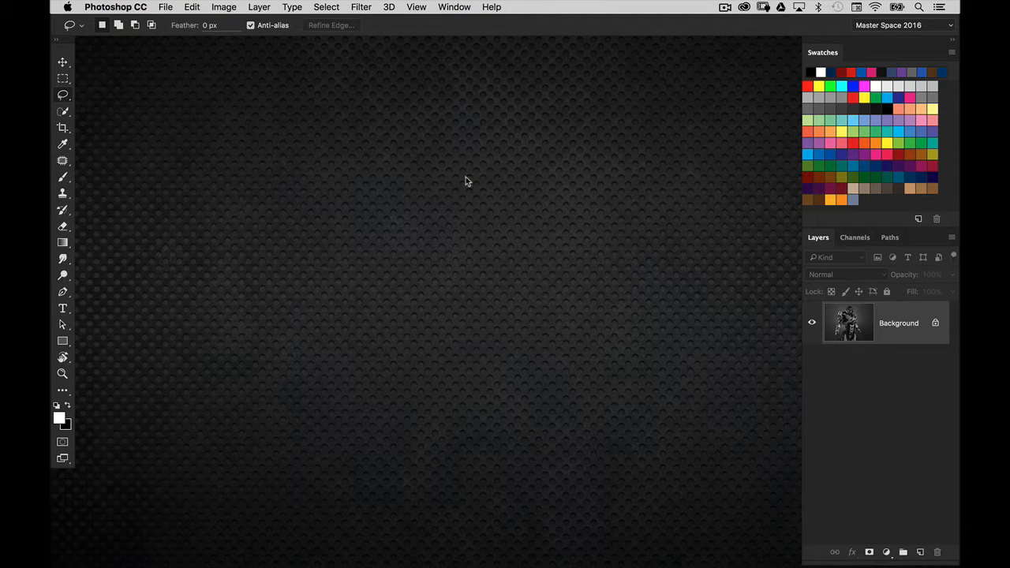
pyautogui.moveTo(363, 116)
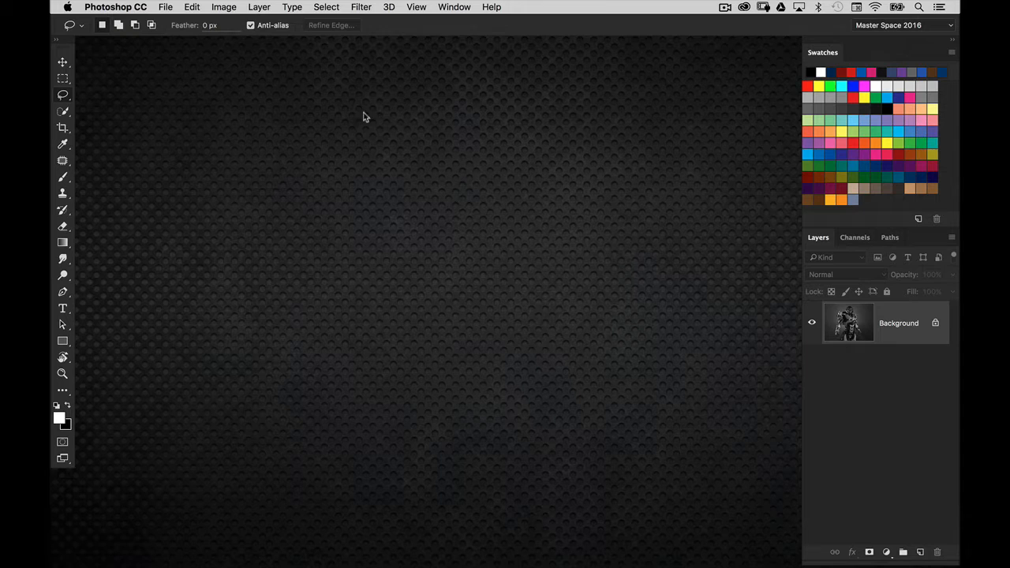
pyautogui.moveTo(408, 117)
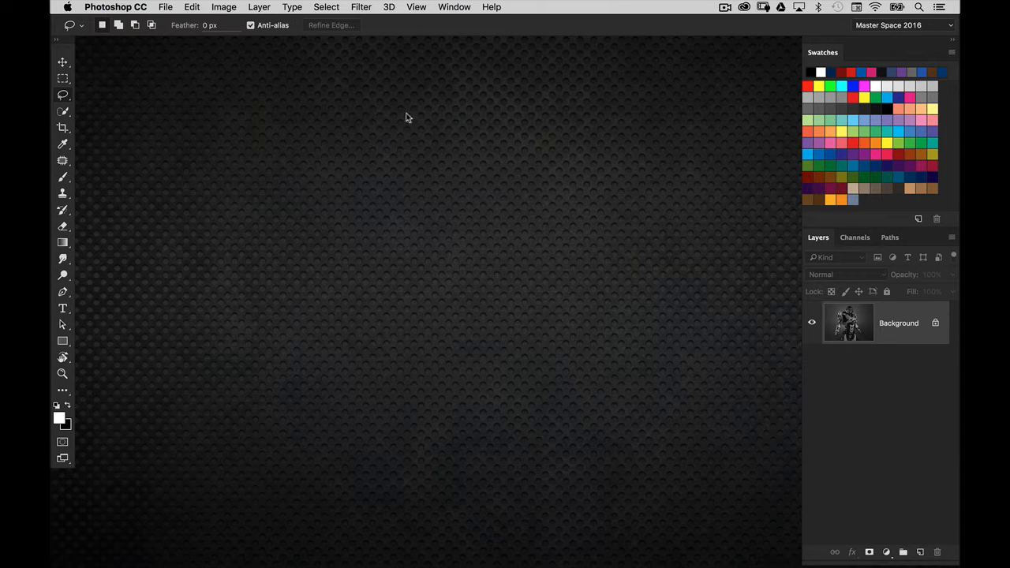
pyautogui.moveTo(398, 120)
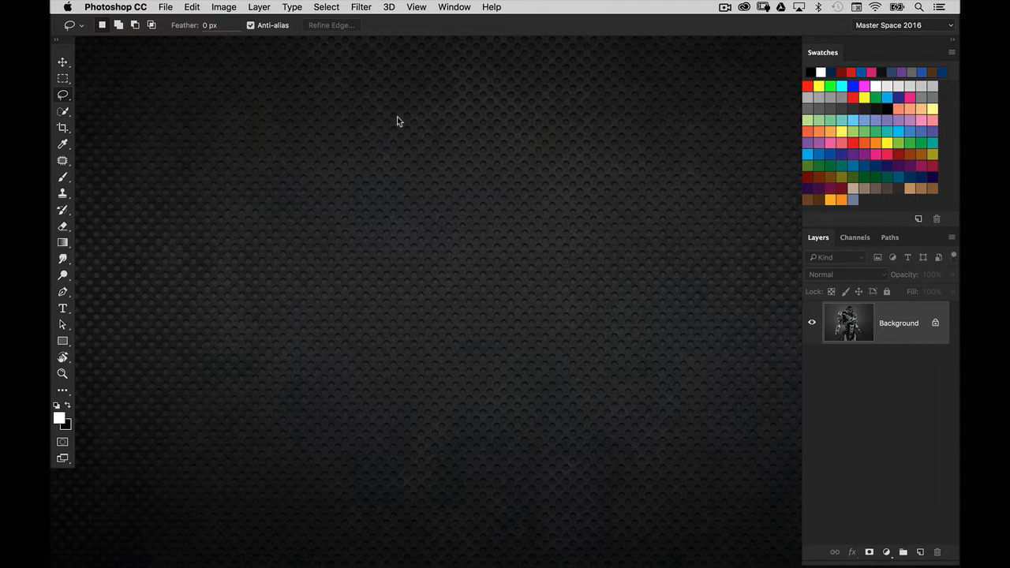
# Step: Create a new document, Untitled-1, with width 2000 px and a white background
pyautogui.click(166, 6)
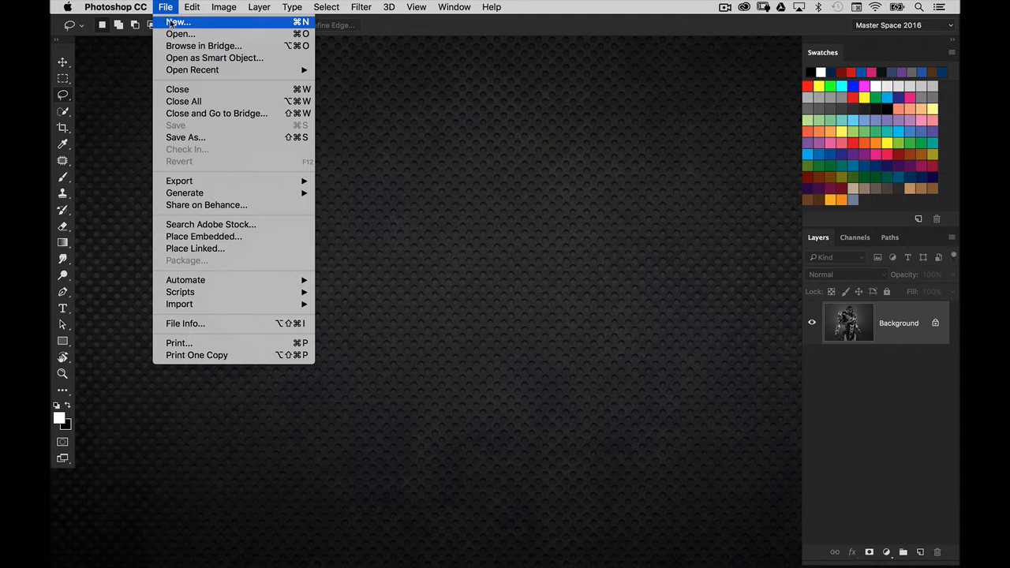
pyautogui.click(178, 21)
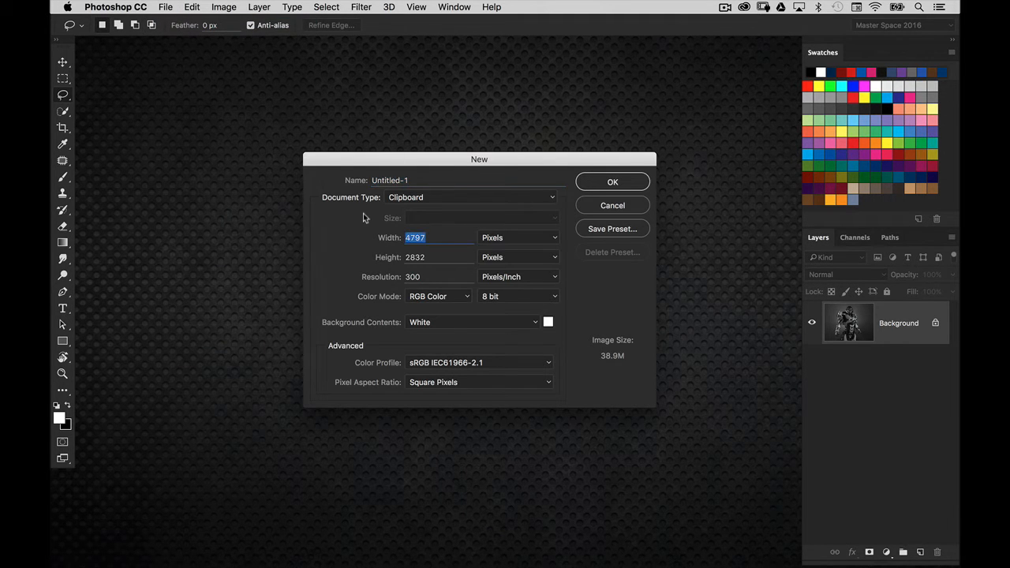
pyautogui.write('2000')
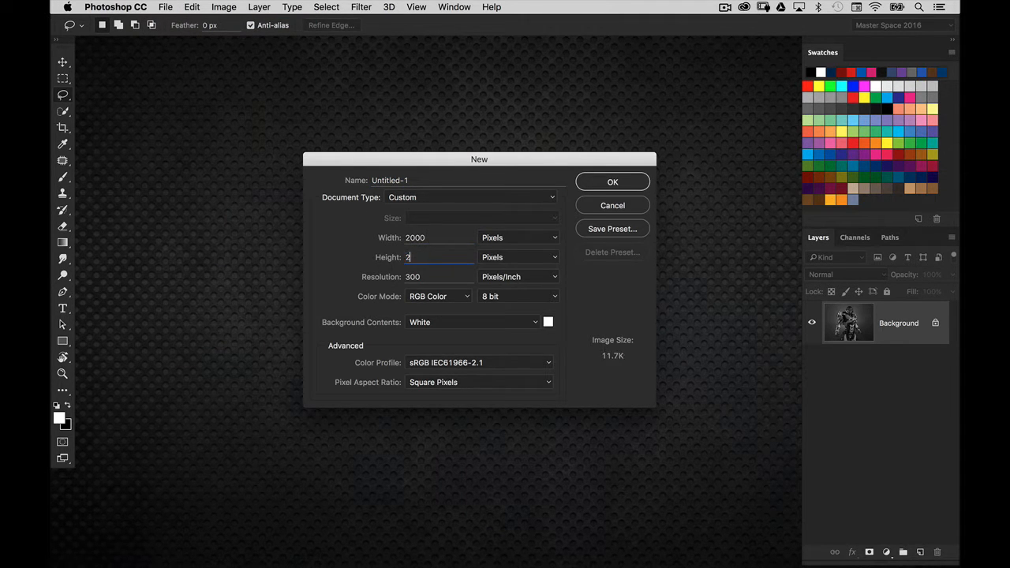
pyautogui.click(613, 182)
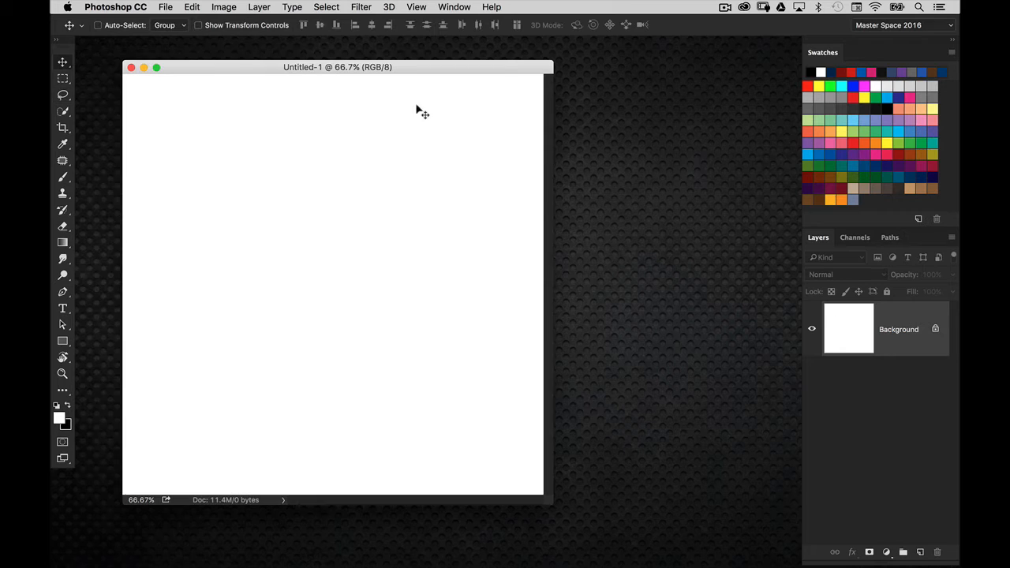
# Step: Fill the Background with black and add an empty Layer 1 above it
pyautogui.click(97, 24)
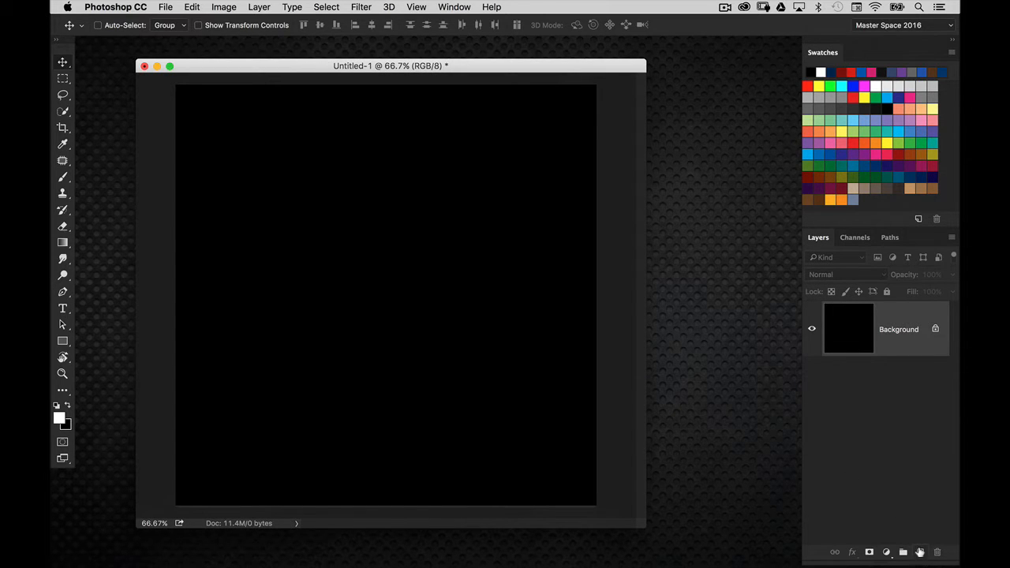
pyautogui.click(919, 551)
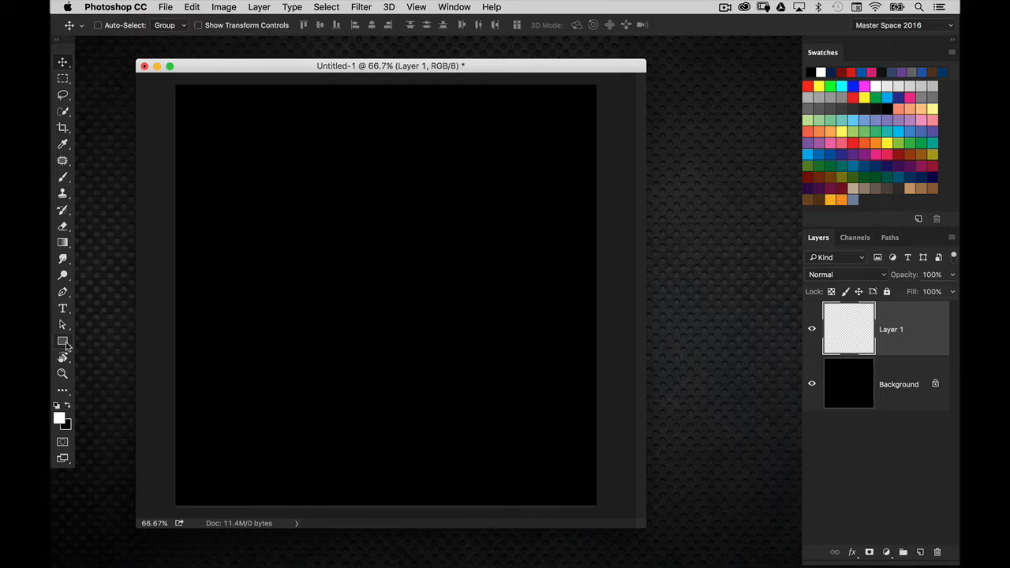
# Step: Select the Rectangle Tool and set its drawing mode to Pixels
pyautogui.click(62, 341)
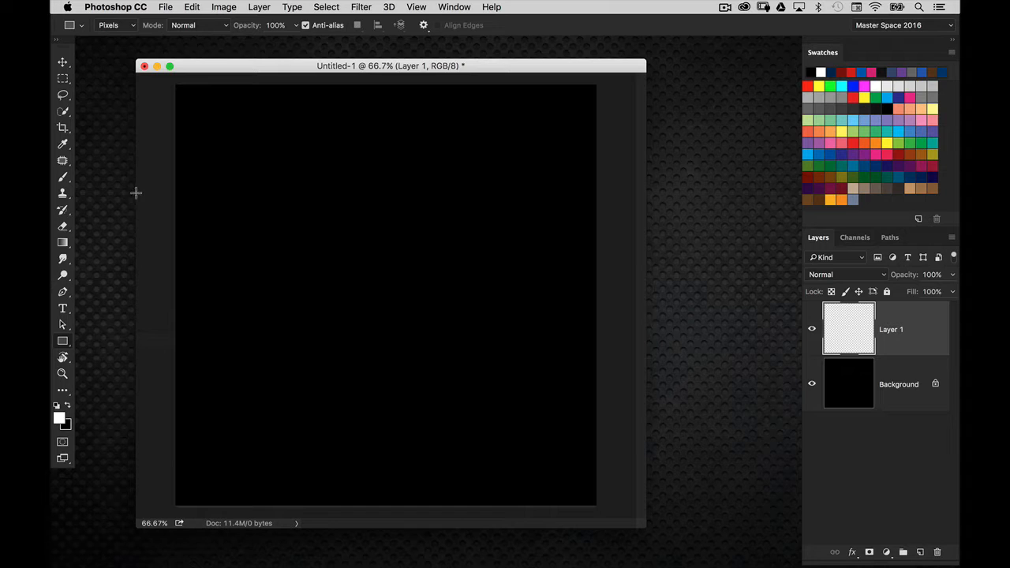
pyautogui.click(115, 24)
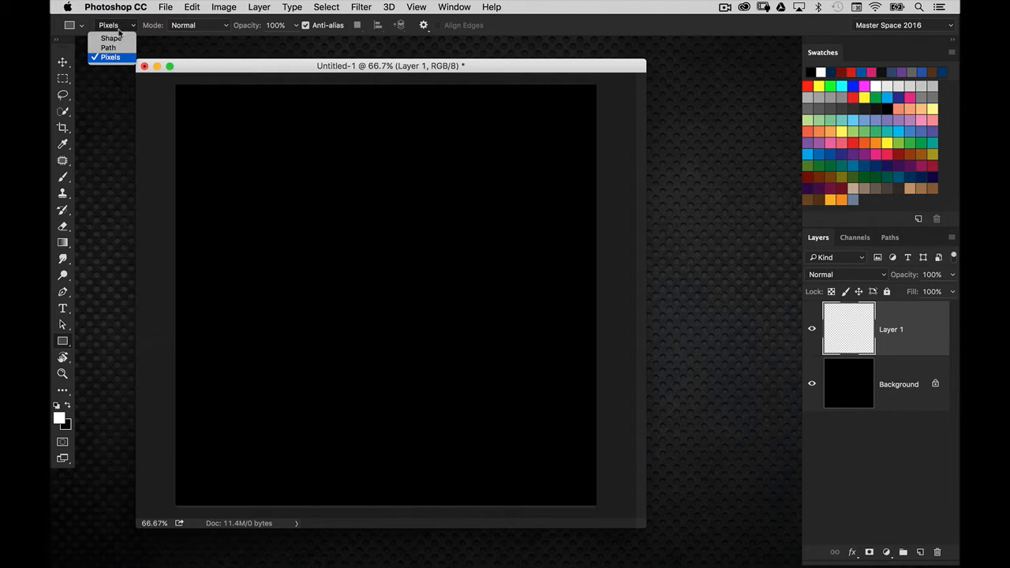
pyautogui.moveTo(110, 38)
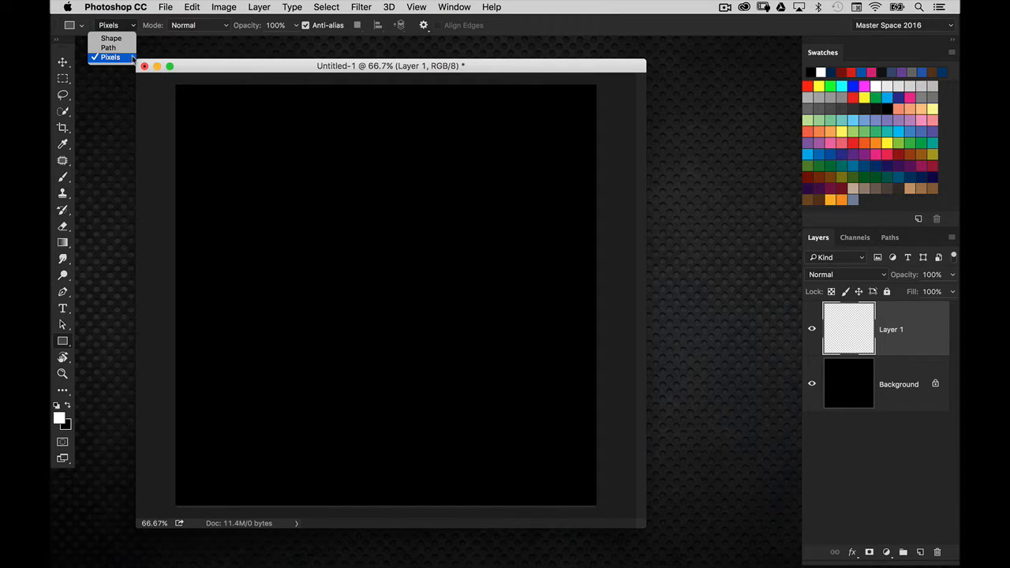
pyautogui.click(110, 56)
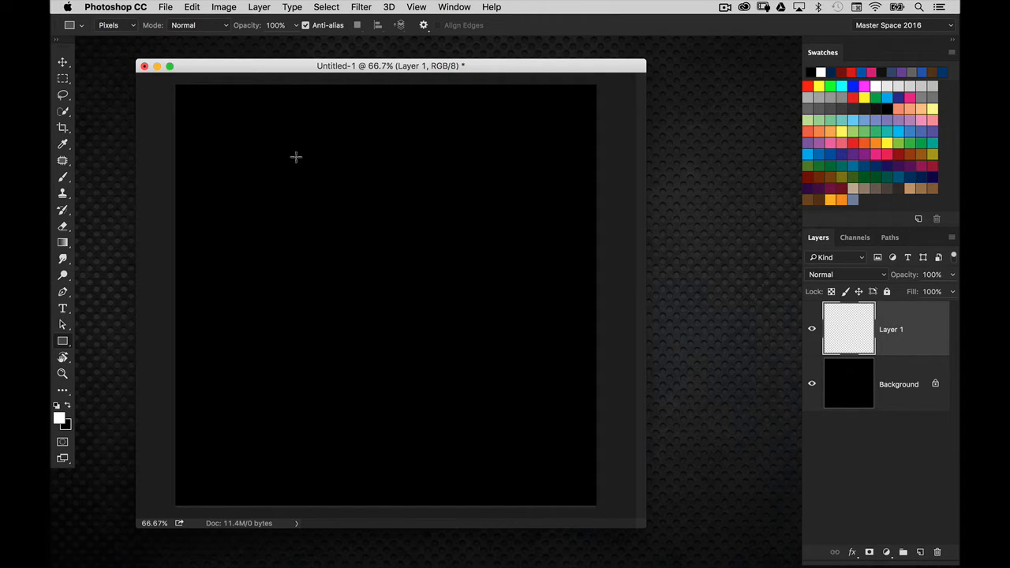
pyautogui.moveTo(422, 167)
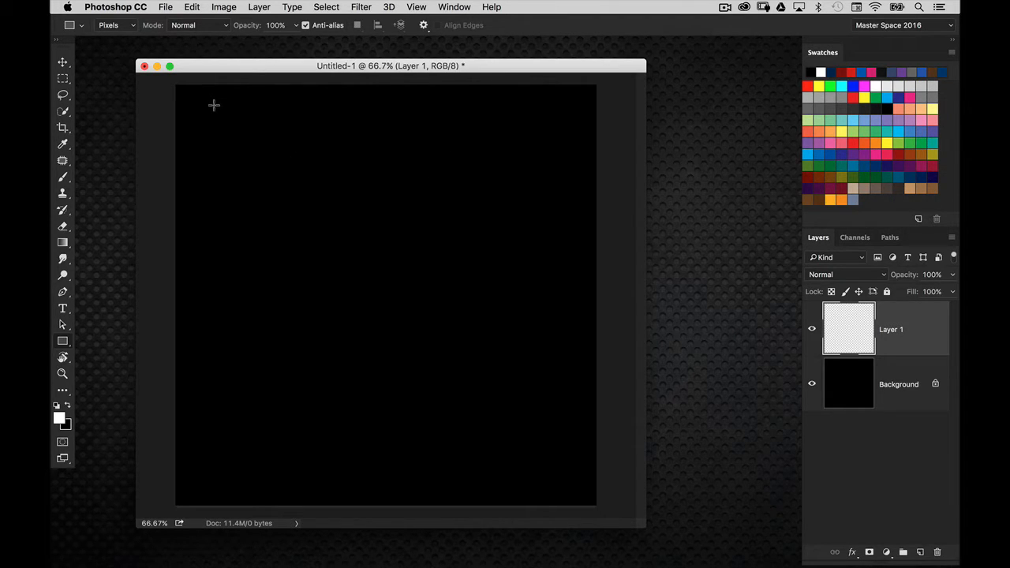
pyautogui.moveTo(239, 128)
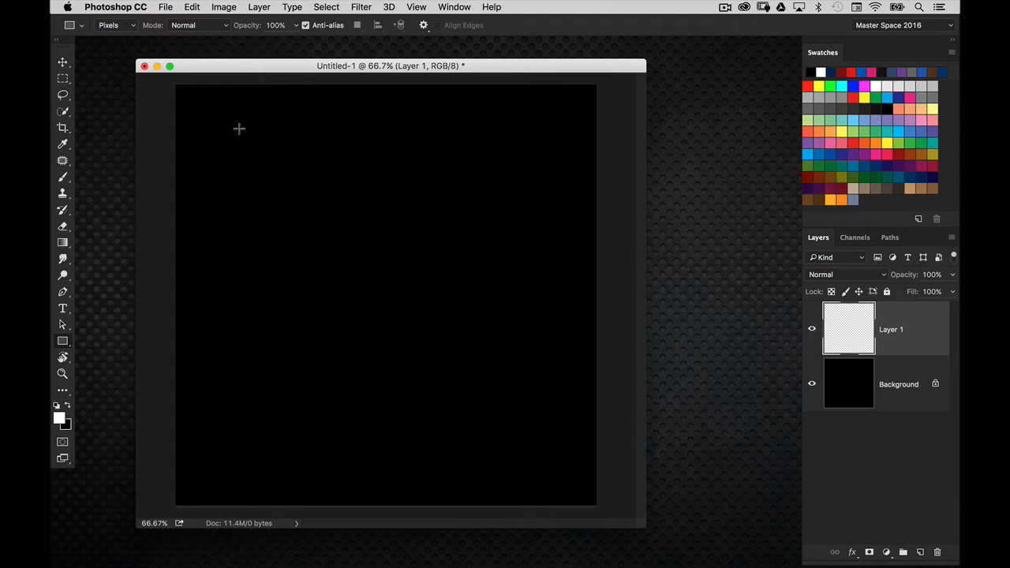
pyautogui.moveTo(177, 113)
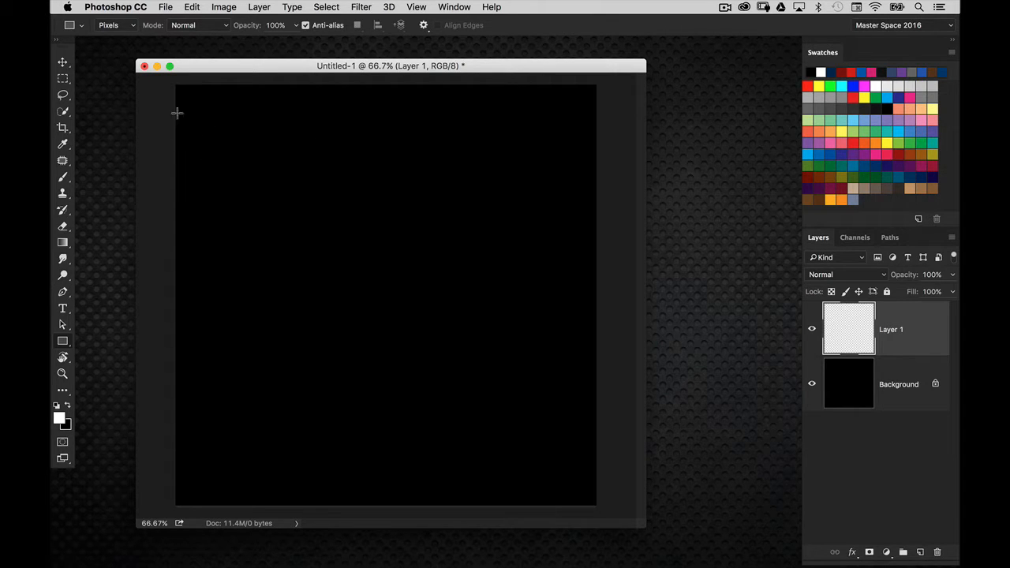
# Step: Draw a large white block and several thin white bars across Layer 1
pyautogui.moveTo(177, 112); pyautogui.dragTo(453, 210)
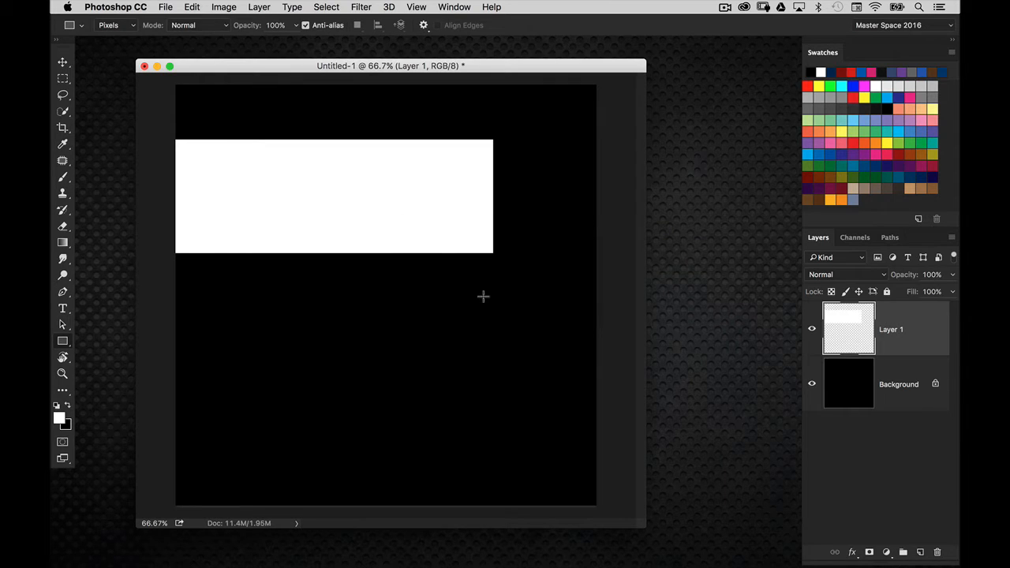
pyautogui.moveTo(493, 194); pyautogui.dragTo(596, 193)
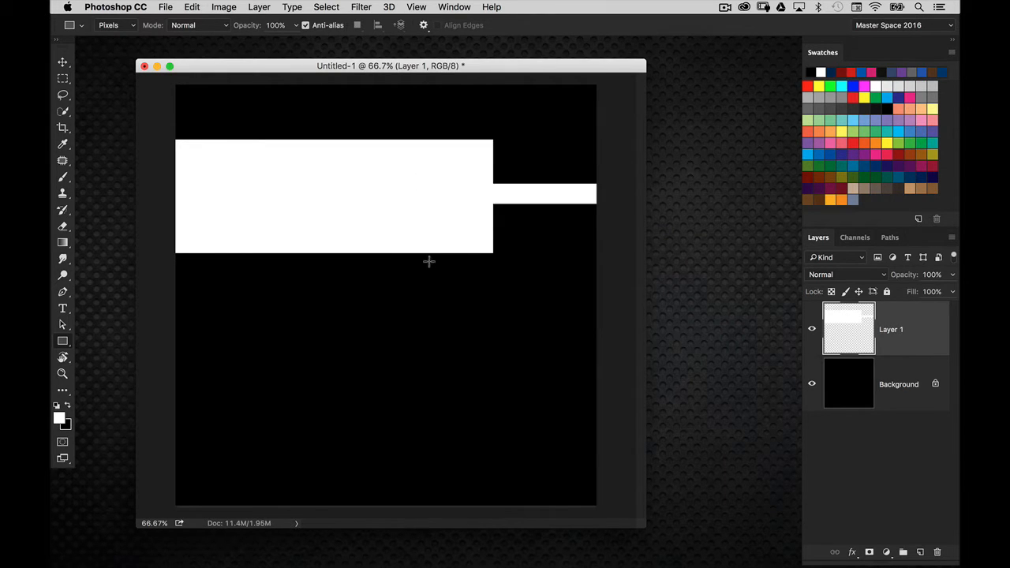
pyautogui.moveTo(430, 257); pyautogui.dragTo(432, 341)
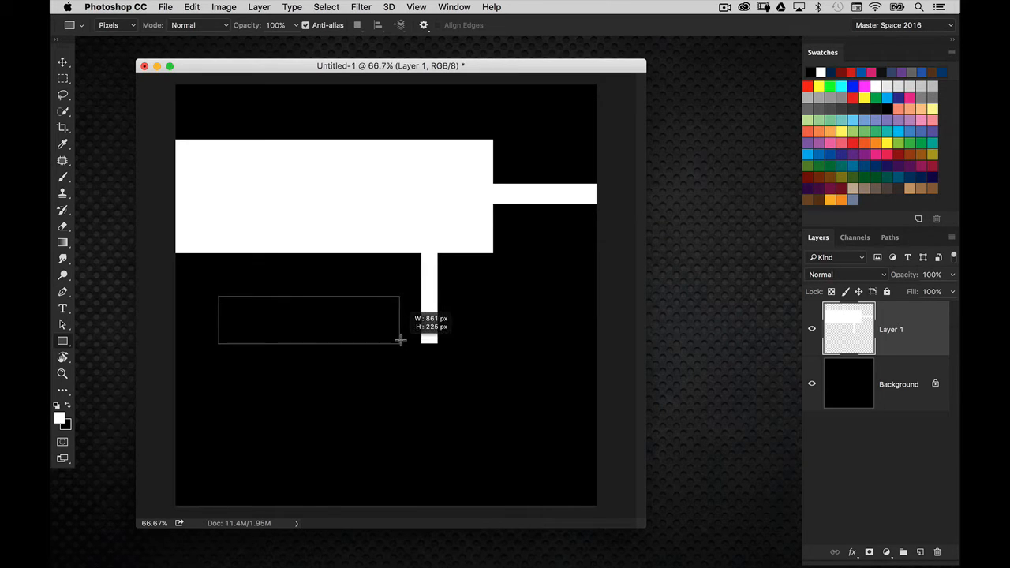
pyautogui.moveTo(398, 340); pyautogui.dragTo(379, 363)
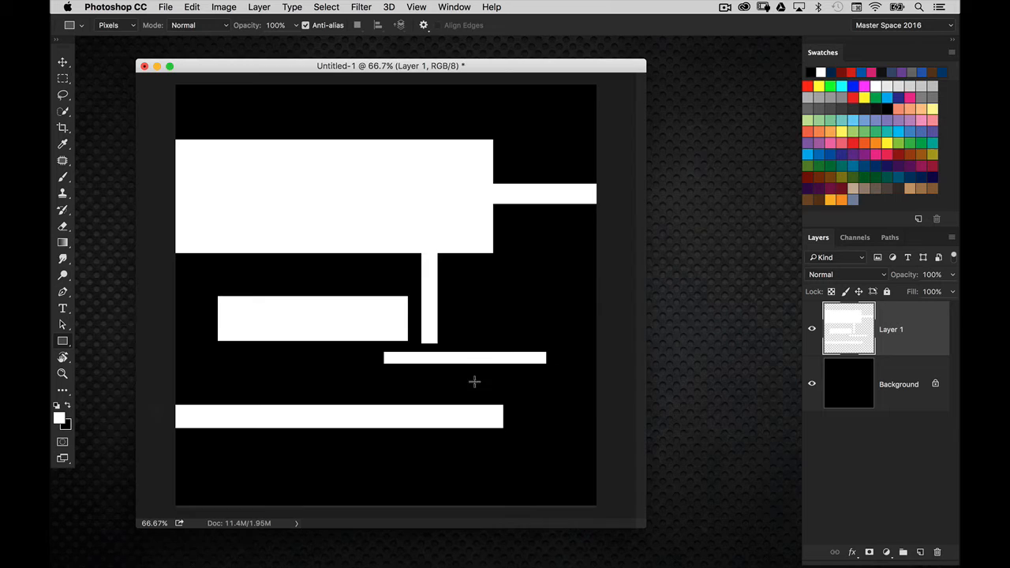
pyautogui.moveTo(530, 362); pyautogui.dragTo(530, 505)
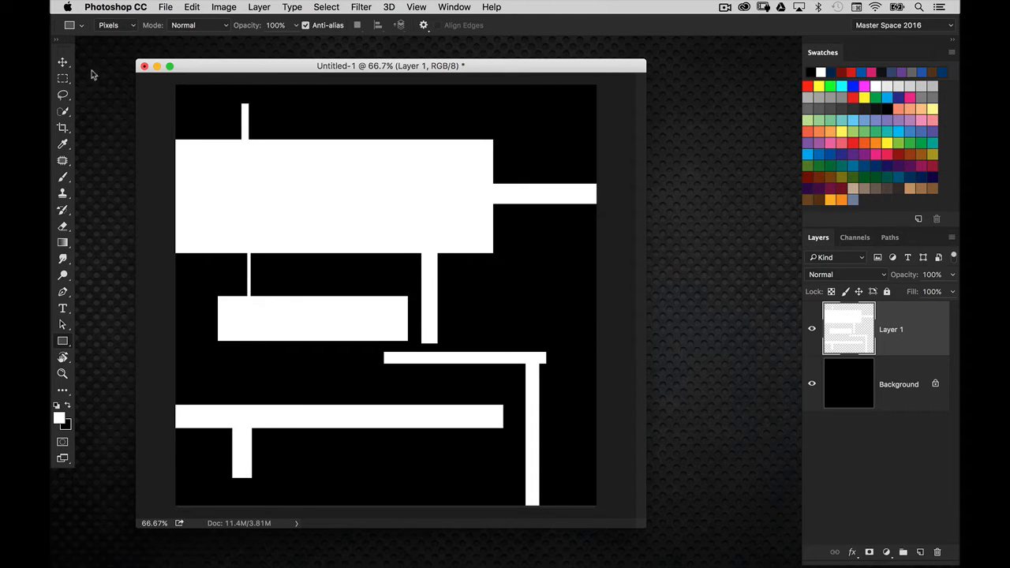
# Step: Choose the Move Tool and apply Polar Coordinates, Rectangular to Polar, to Layer 1
pyautogui.click(62, 62)
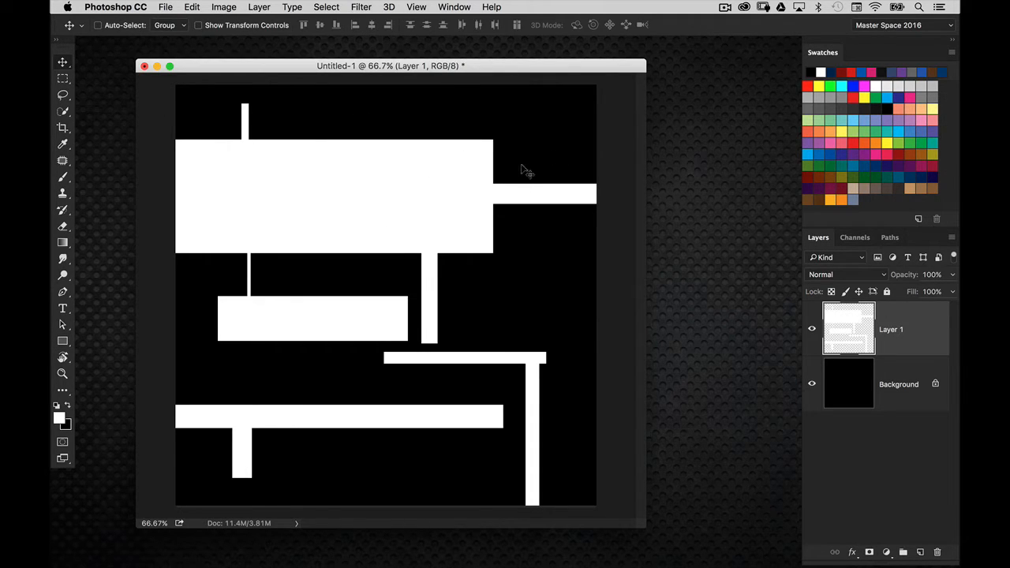
pyautogui.moveTo(470, 194)
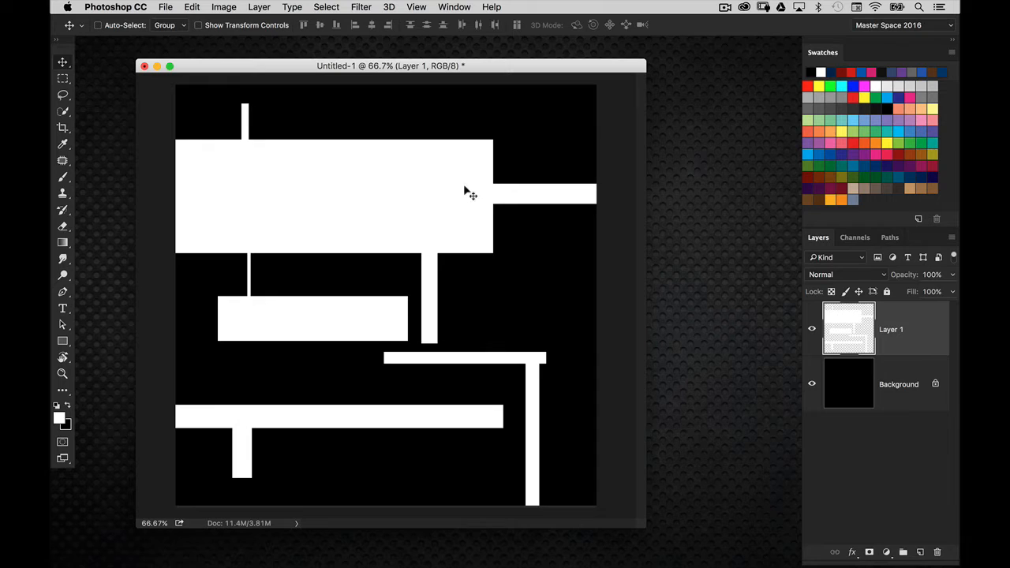
pyautogui.moveTo(684, 131)
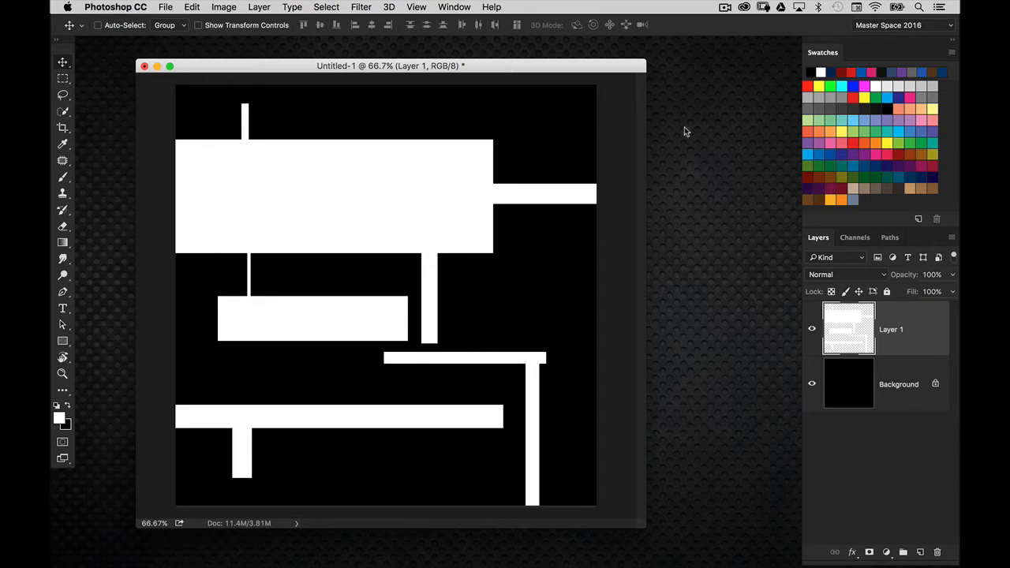
pyautogui.click(388, 7)
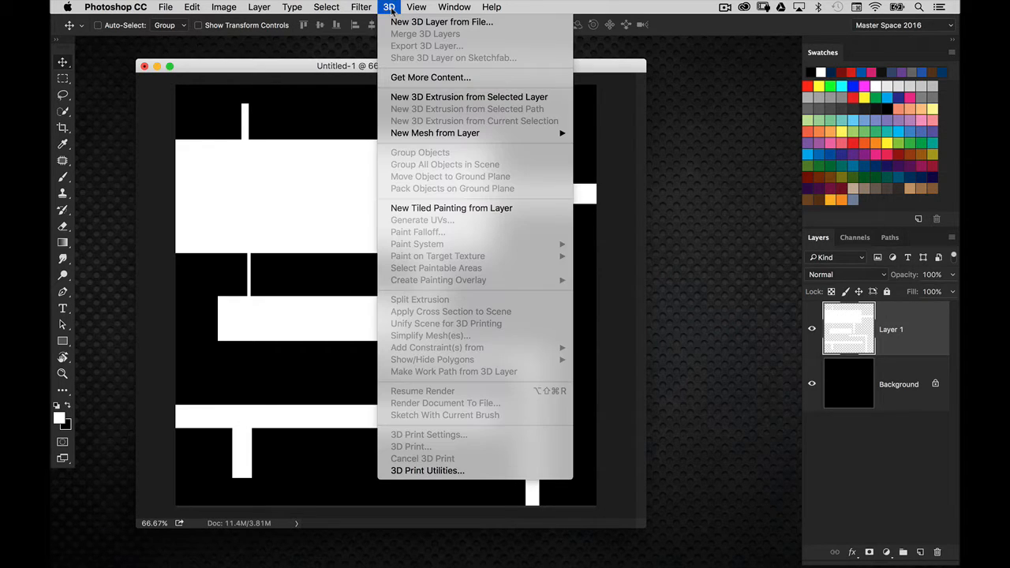
pyautogui.click(361, 6)
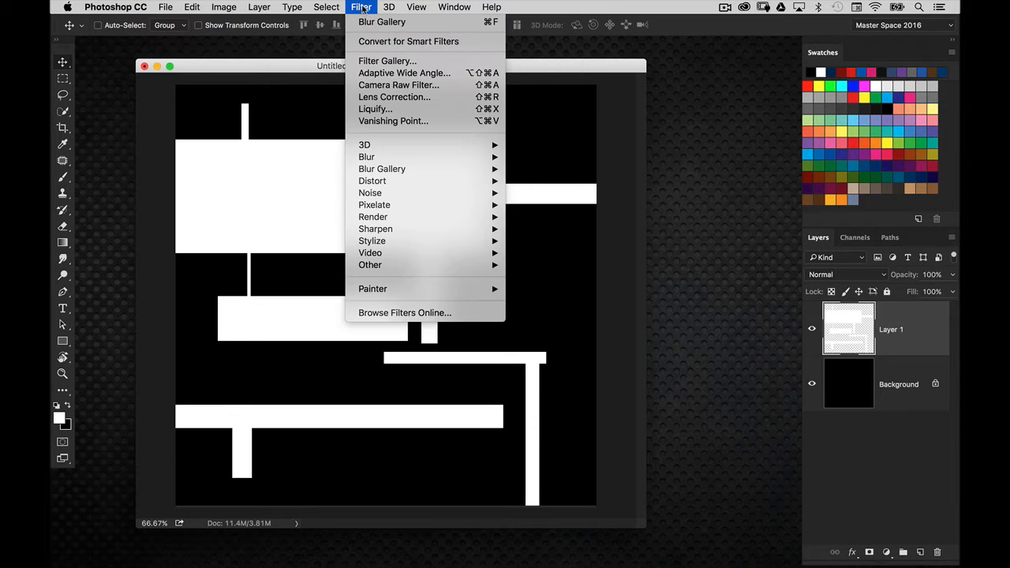
pyautogui.moveTo(372, 180)
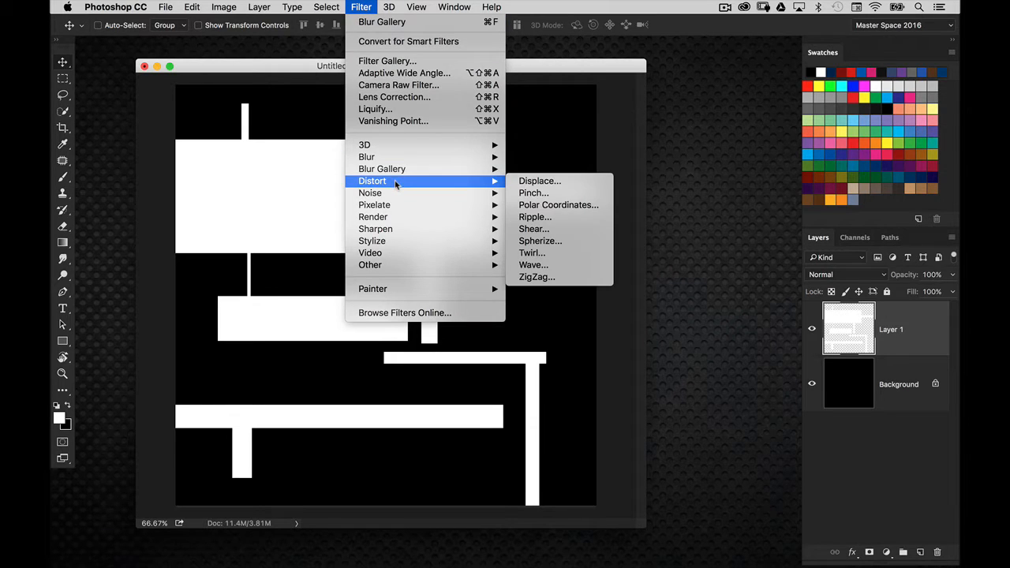
pyautogui.moveTo(557, 205)
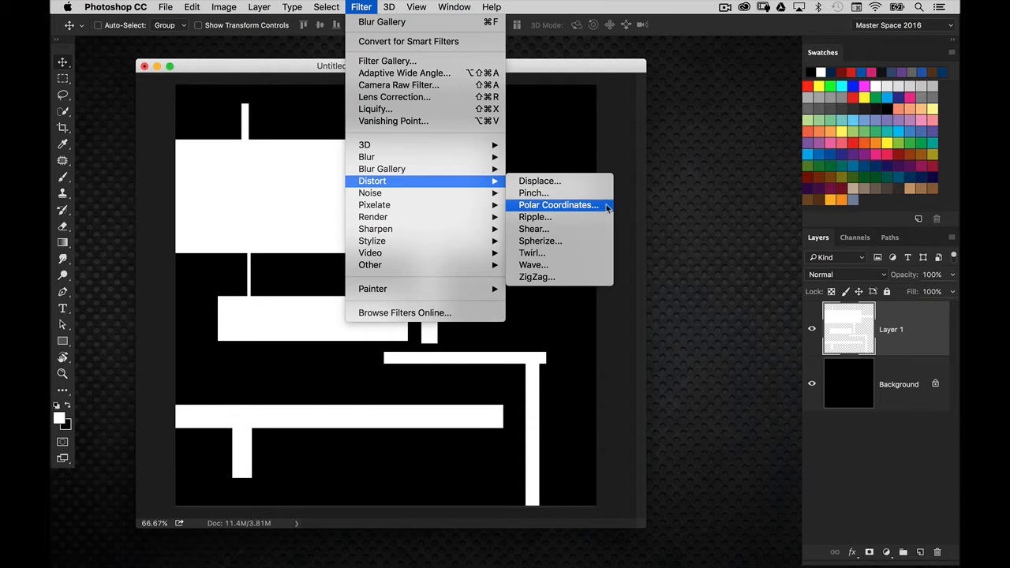
pyautogui.click(558, 204)
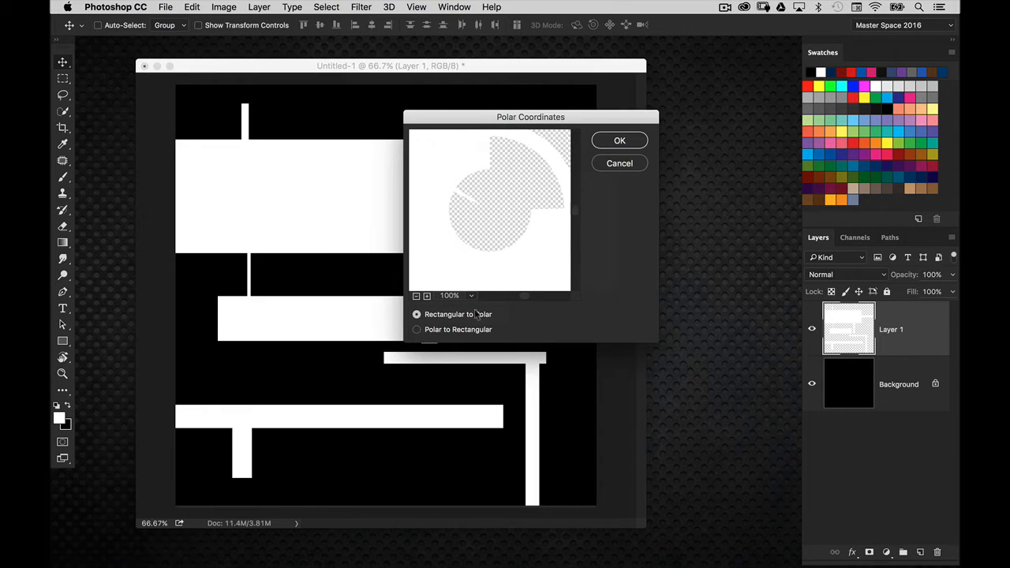
pyautogui.click(619, 140)
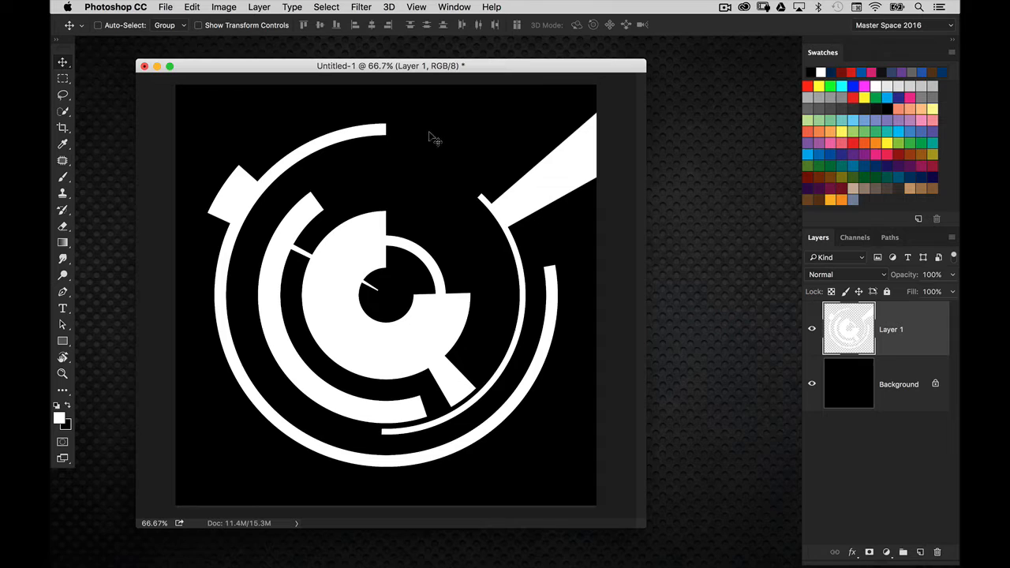
pyautogui.moveTo(436, 212)
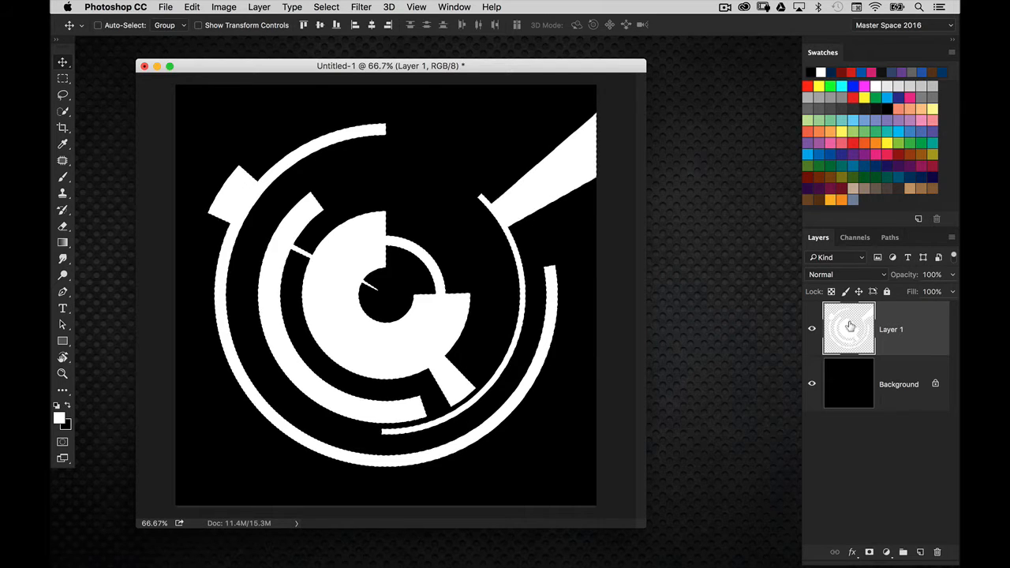
# Step: Contract the Layer 1 shape selection by 5 px to hollow the white shapes
pyautogui.click(326, 6)
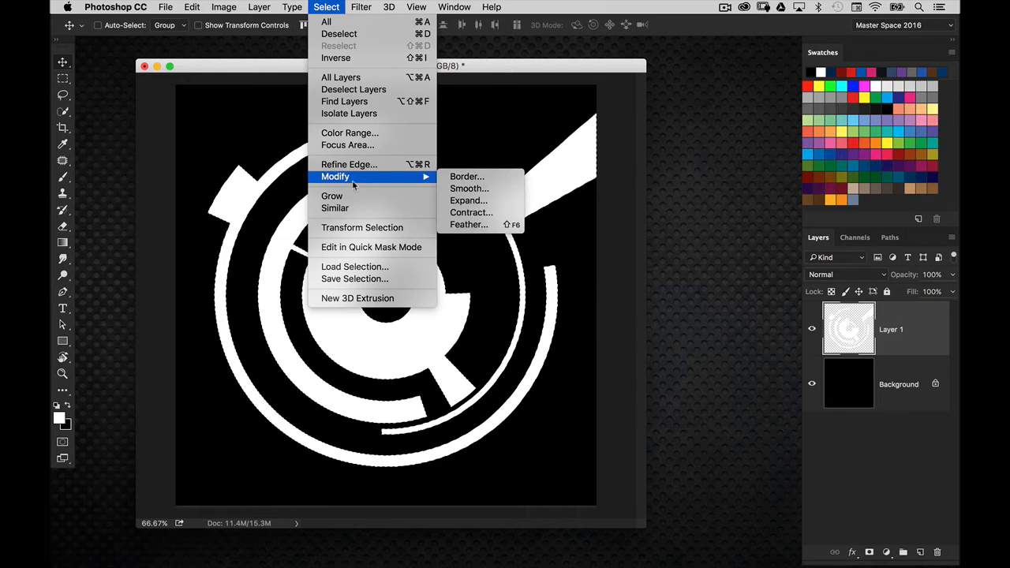
pyautogui.moveTo(470, 212)
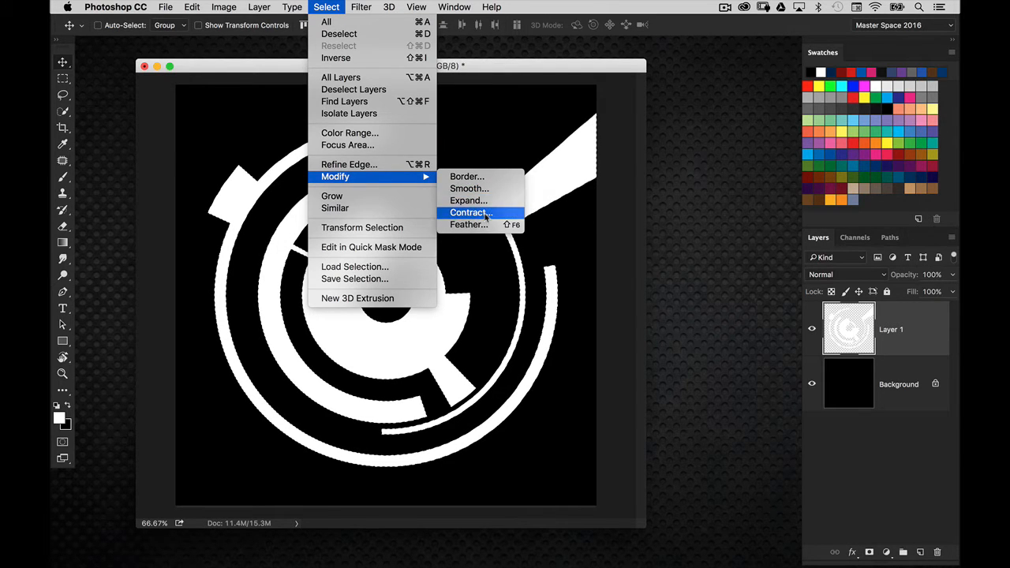
pyautogui.click(470, 212)
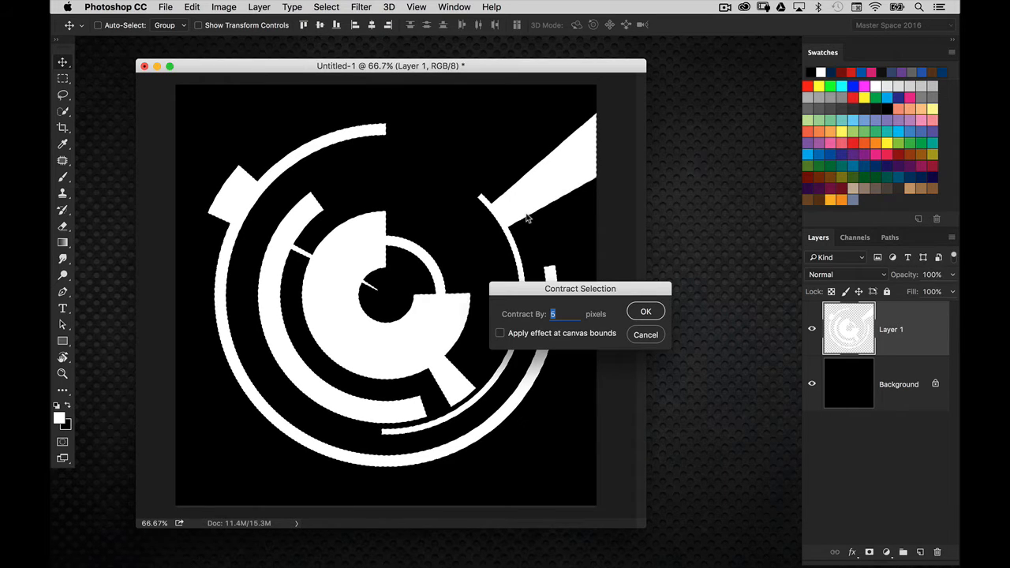
pyautogui.click(644, 311)
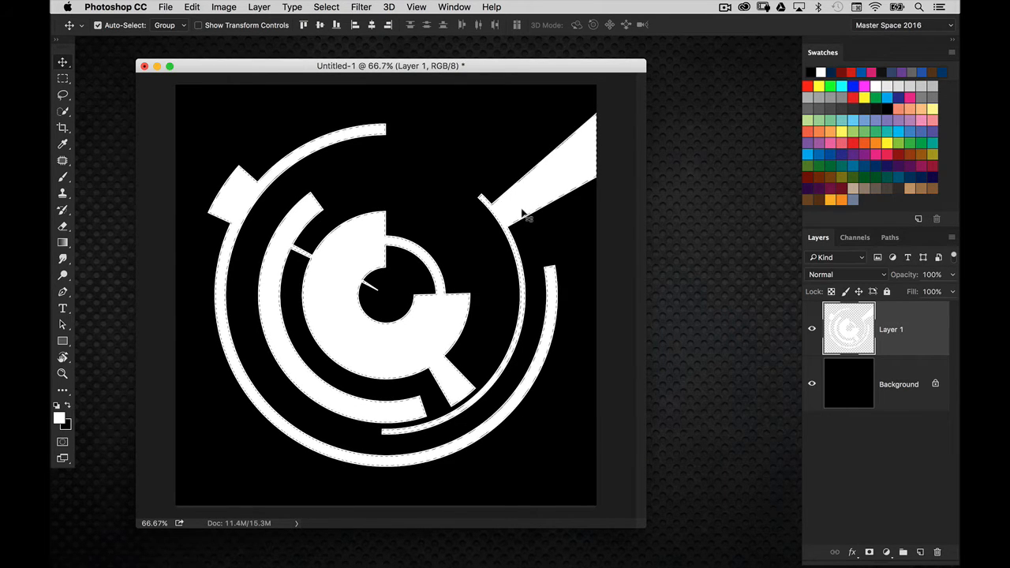
pyautogui.click(259, 6)
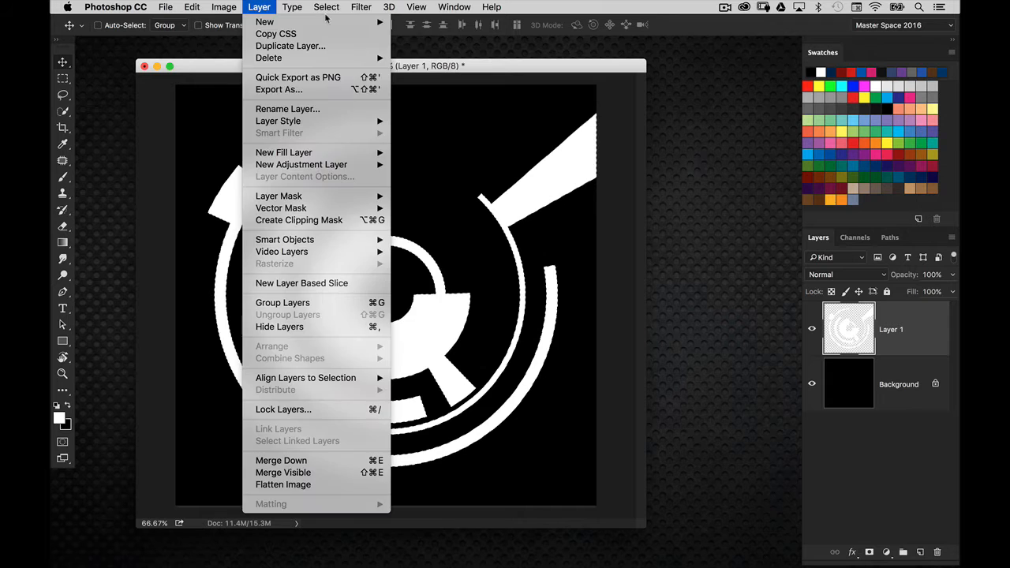
pyautogui.click(326, 6)
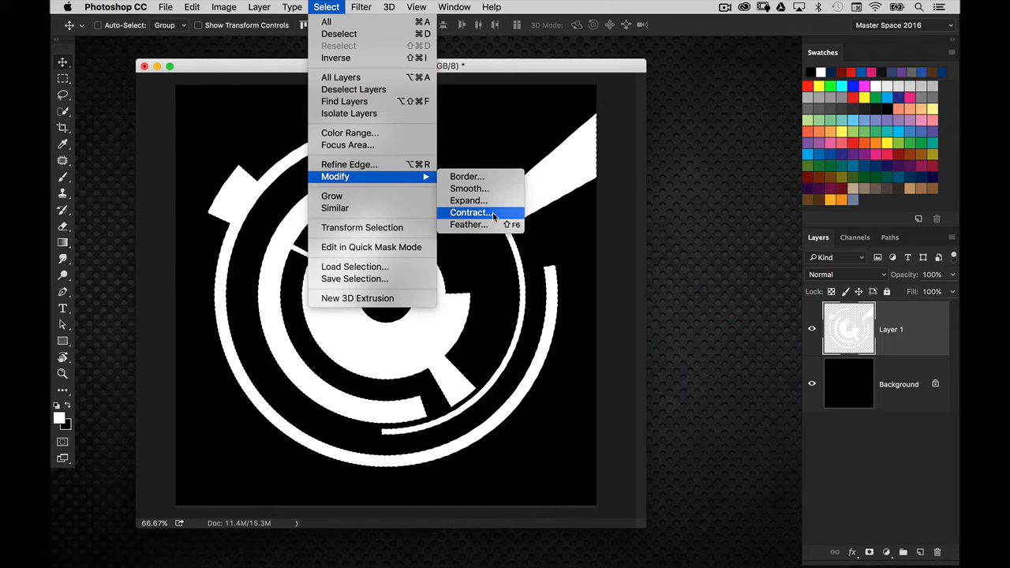
pyautogui.click(469, 212)
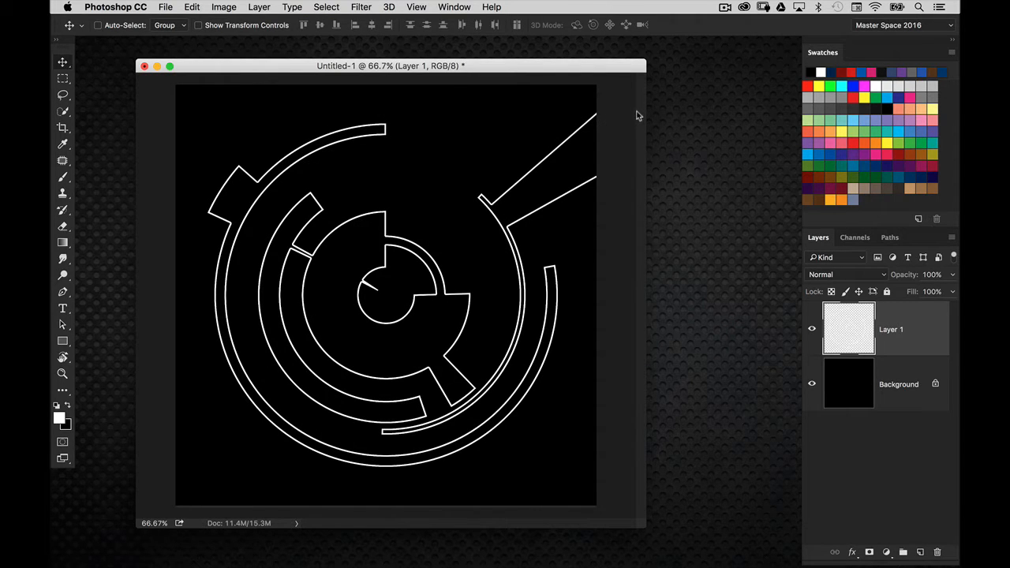
pyautogui.moveTo(498, 257)
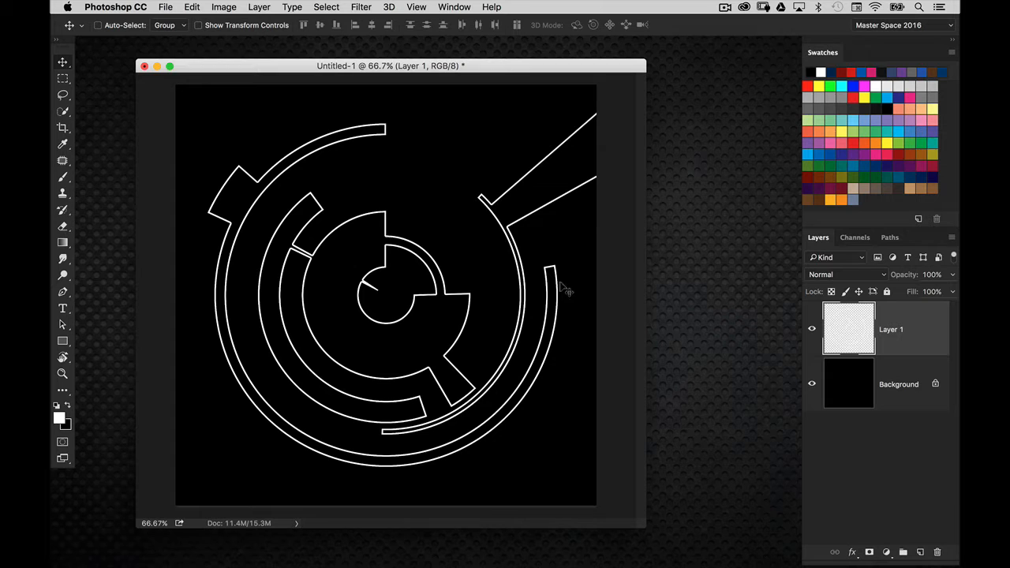
pyautogui.moveTo(698, 548)
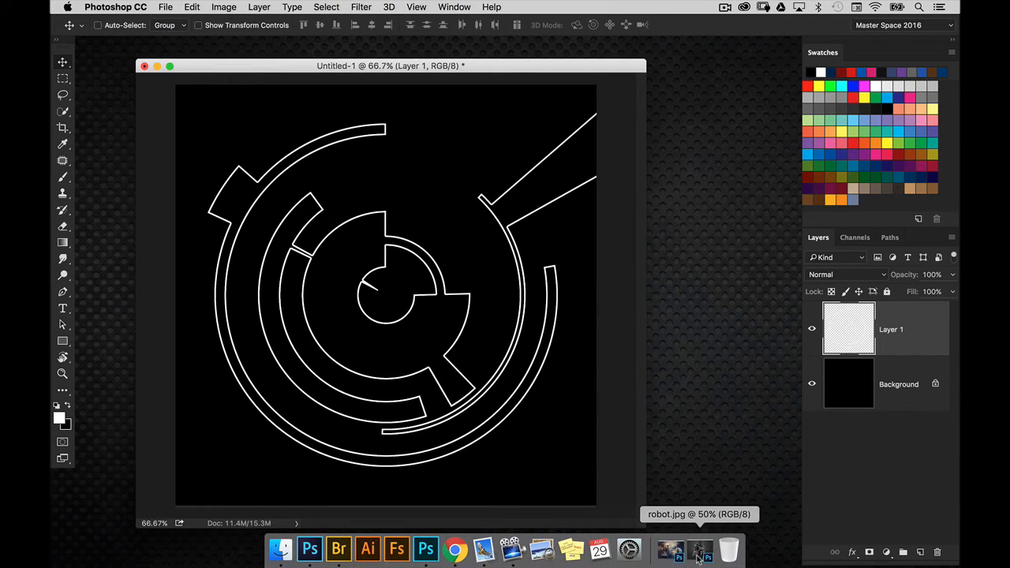
# Step: Switch to robot.jpg and float the Untitled-1 window over it for the 3D postcard
pyautogui.click(698, 549)
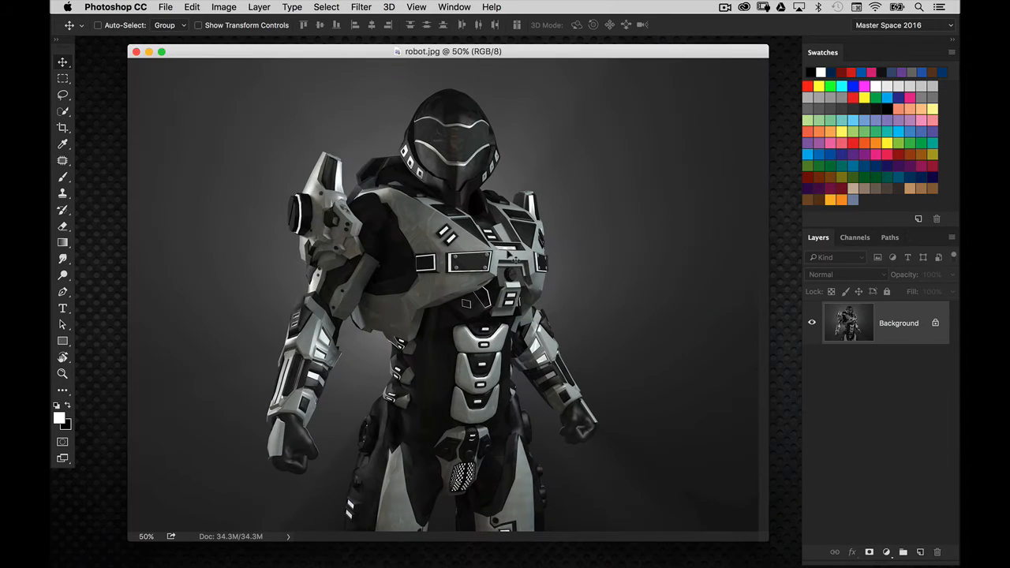
pyautogui.moveTo(453, 51); pyautogui.dragTo(426, 51)
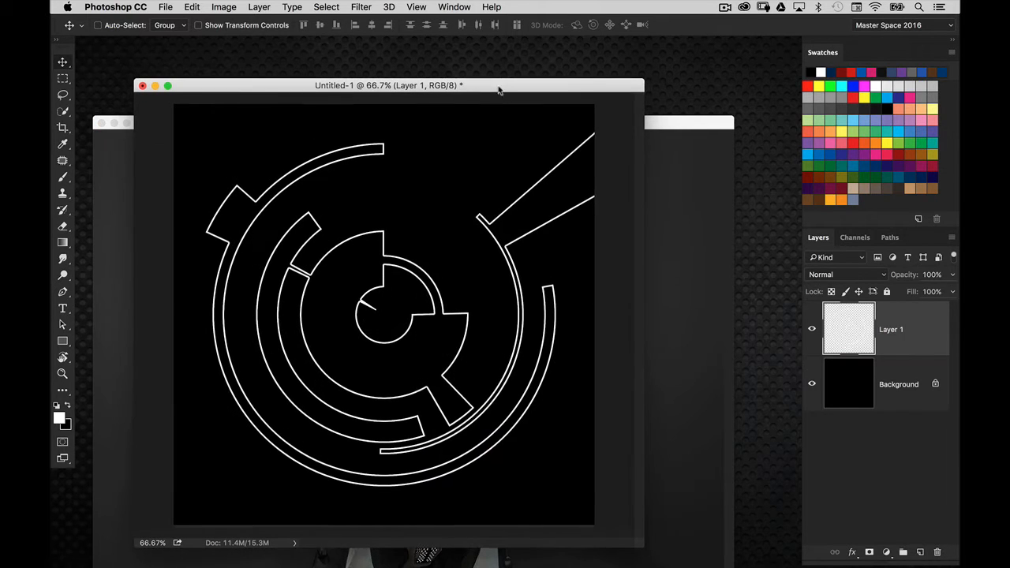
pyautogui.click(388, 6)
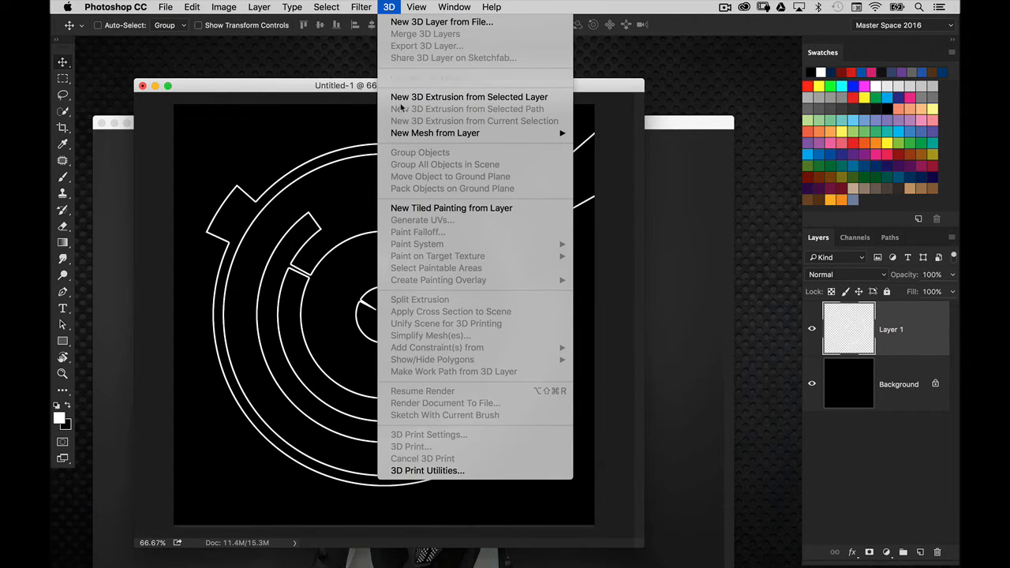
pyautogui.moveTo(435, 133)
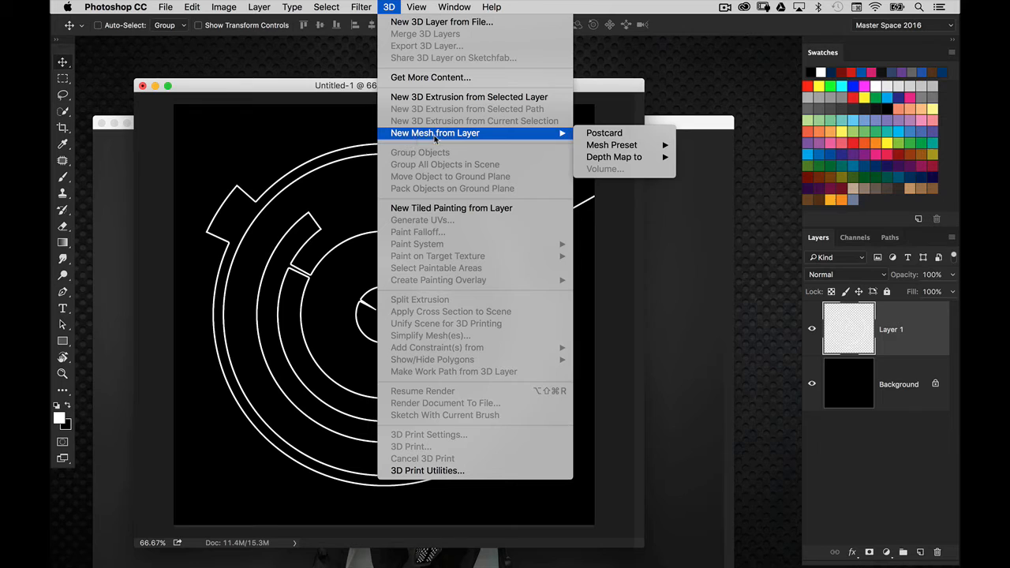
pyautogui.moveTo(611, 144)
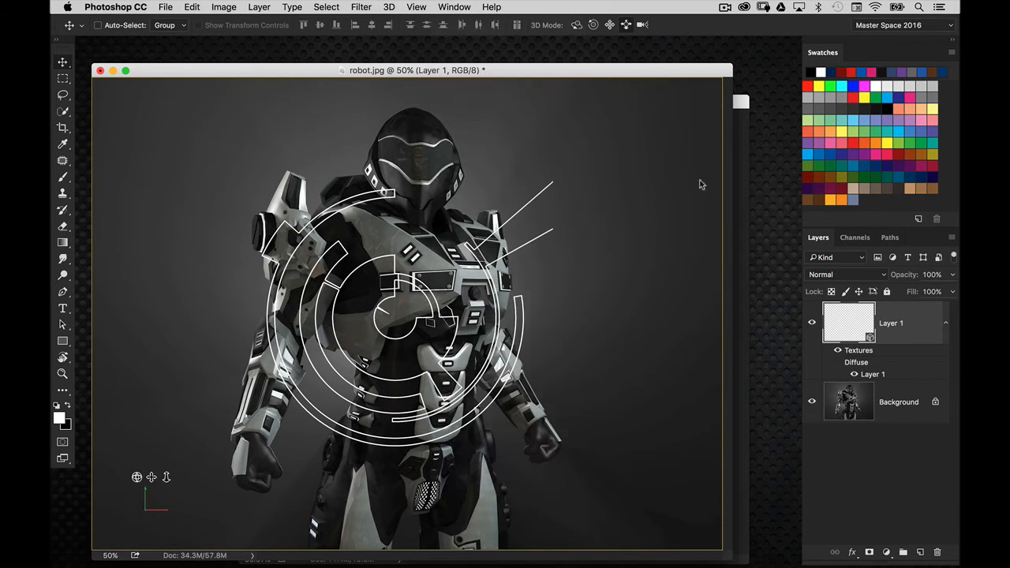
# Step: Open the 3D panel and show the Scene settings in Properties
pyautogui.click(454, 6)
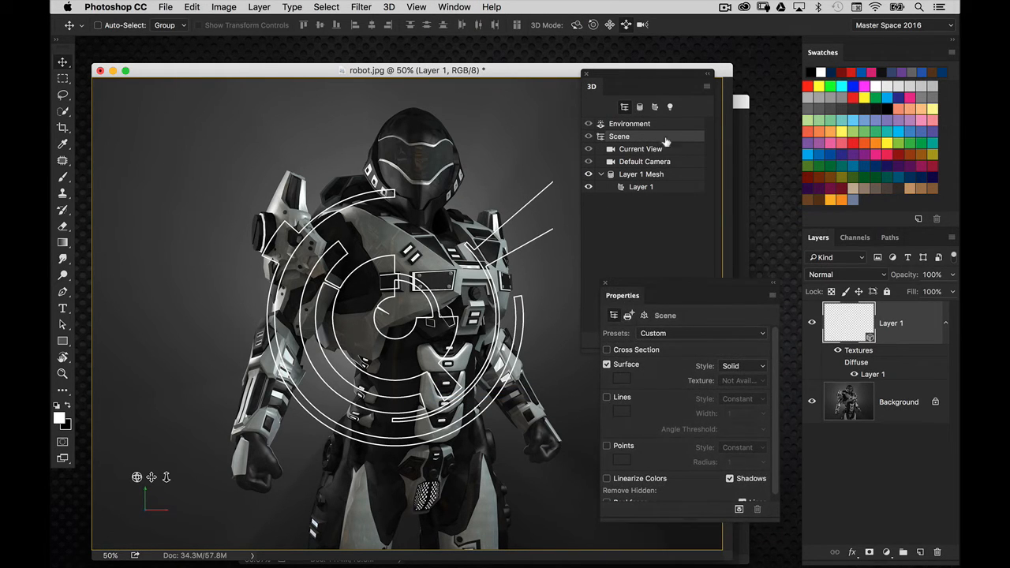
pyautogui.click(640, 148)
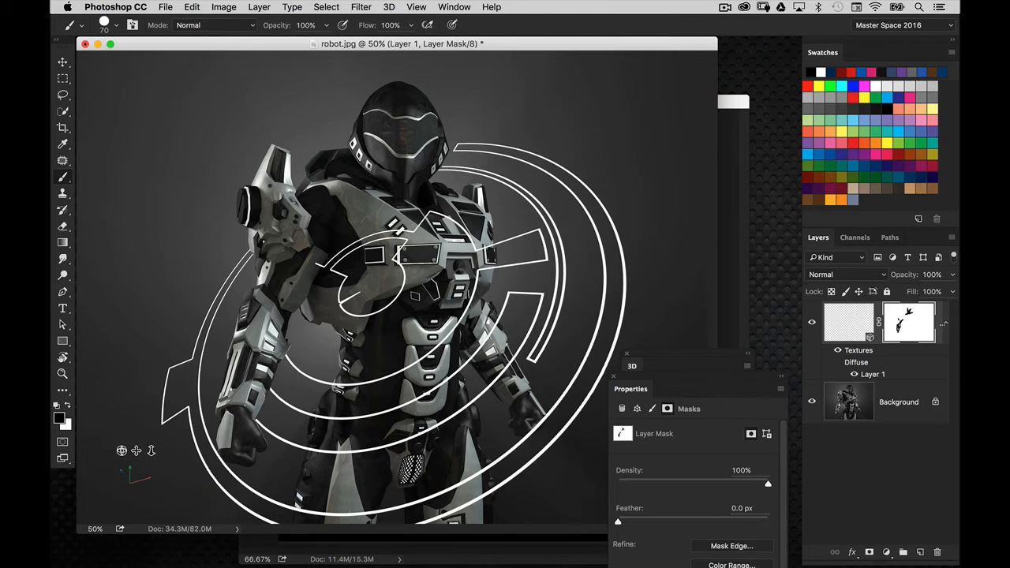
# Step: Undock the Layers panel beside robot.jpg, pick the Move tool, and open Layer 1's styles
pyautogui.click(850, 322)
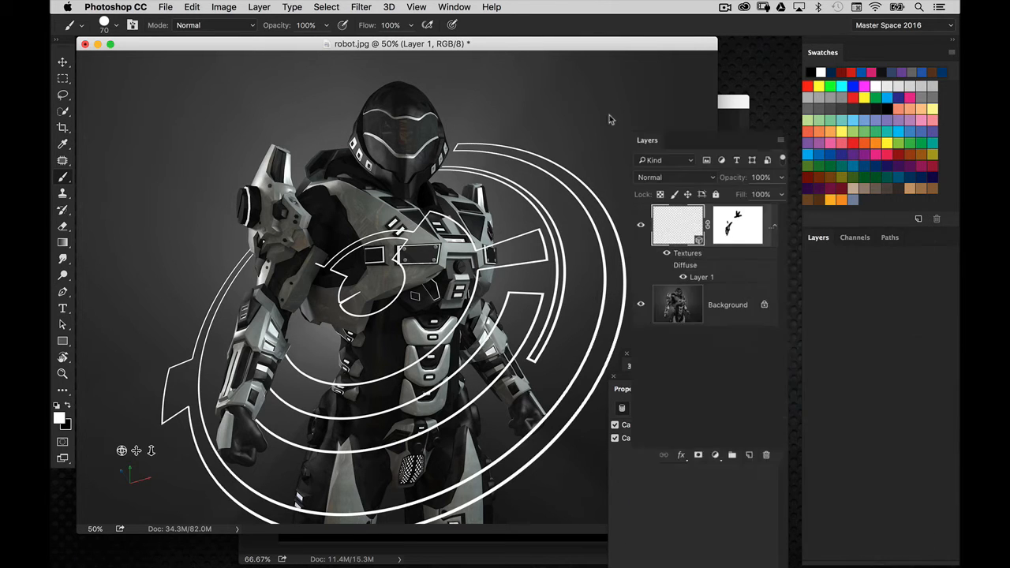
pyautogui.moveTo(646, 139); pyautogui.dragTo(599, 106)
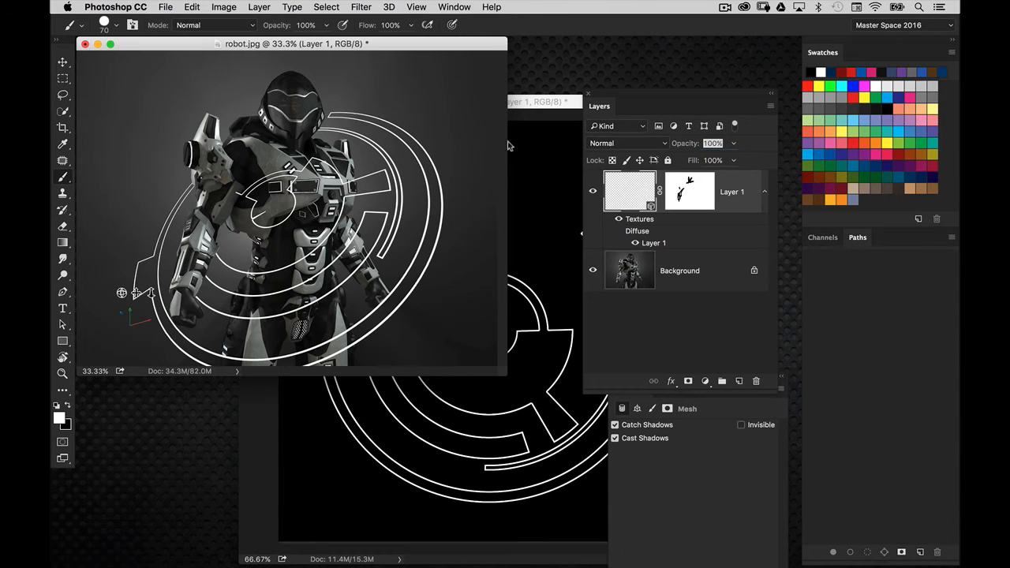
pyautogui.click(62, 62)
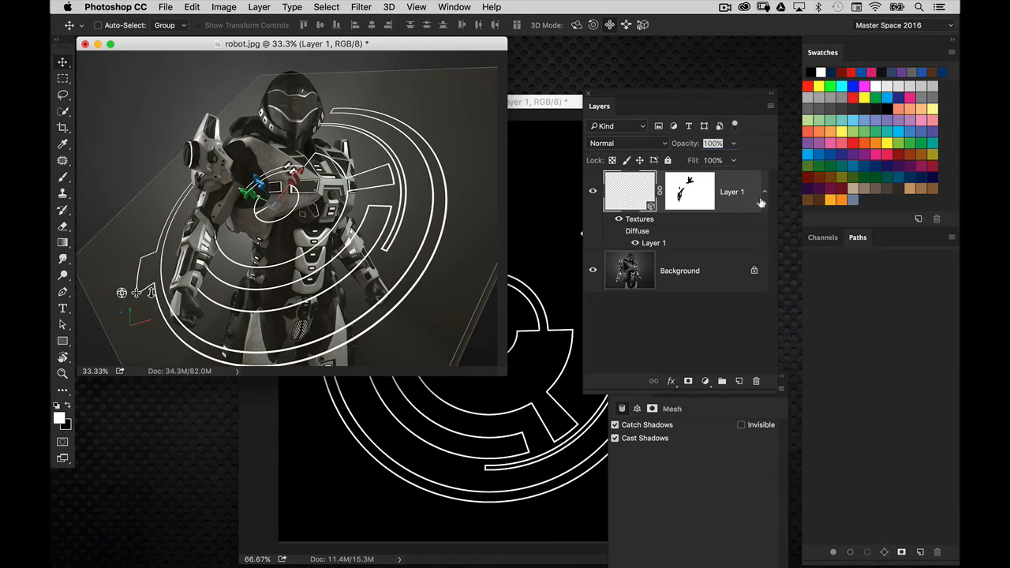
pyautogui.doubleClick(688, 192)
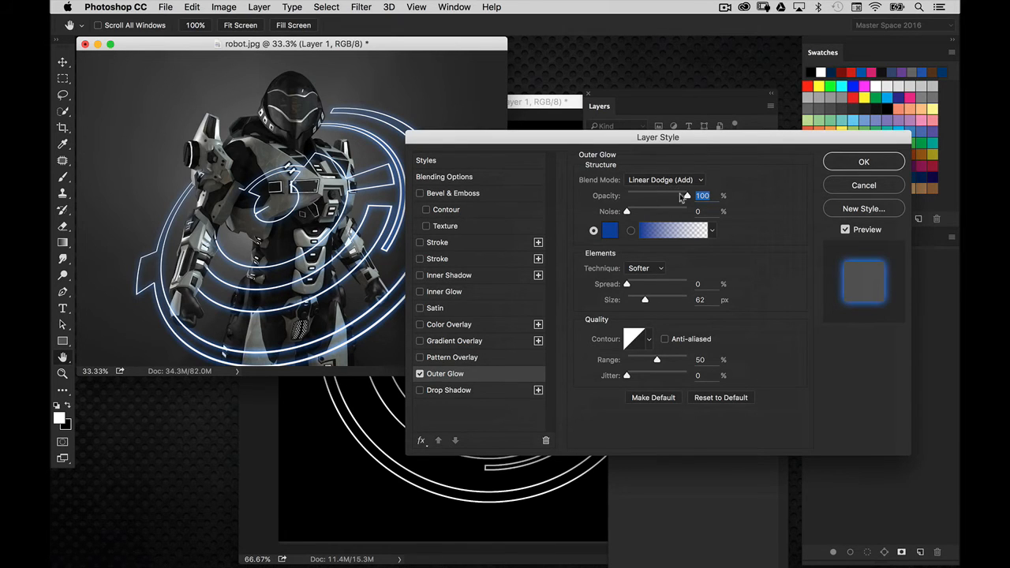
# Step: Set the Outer Glow blend mode to Linear Dodge (Add) and adjust its spread
pyautogui.click(665, 179)
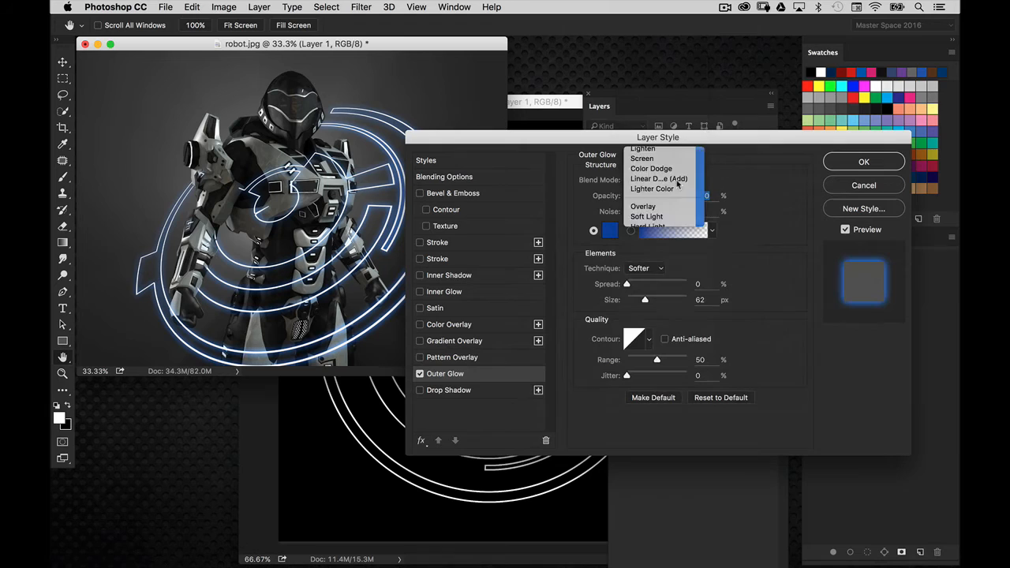
pyautogui.click(658, 178)
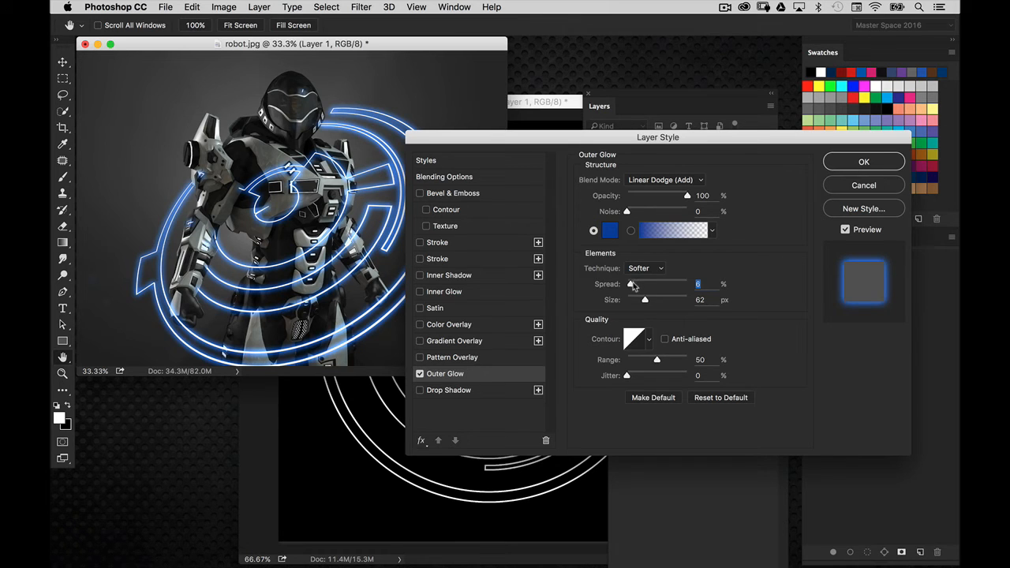
pyautogui.click(862, 161)
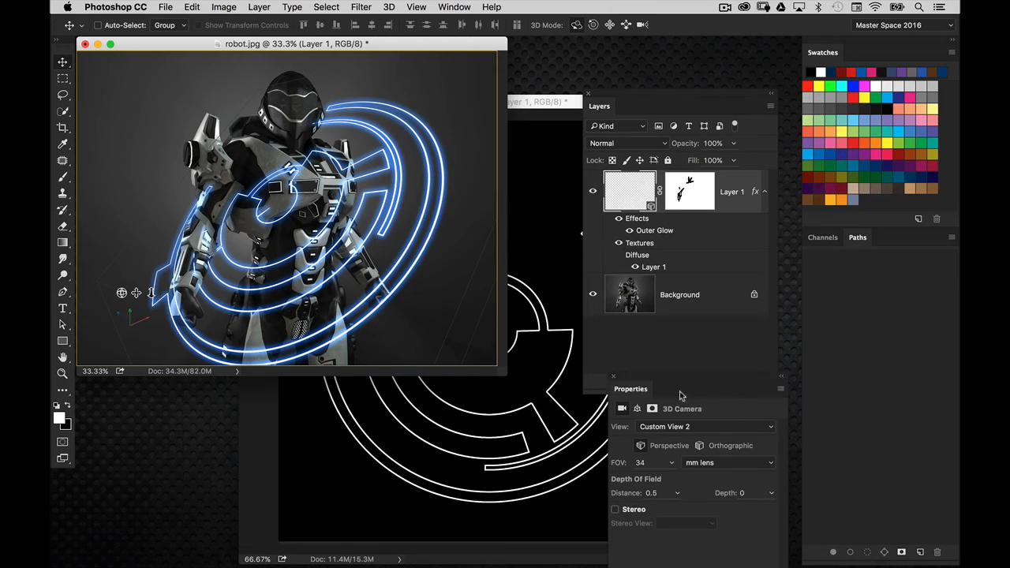
# Step: Blur the neon rings with a Current View depth of field: distance 0.33, depth 2
pyautogui.click(454, 6)
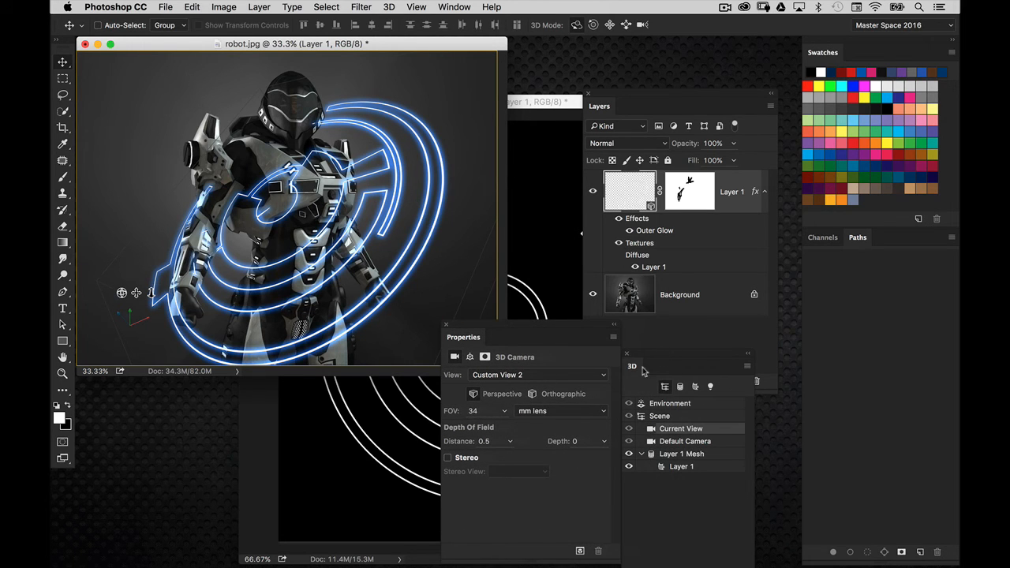
pyautogui.click(576, 441)
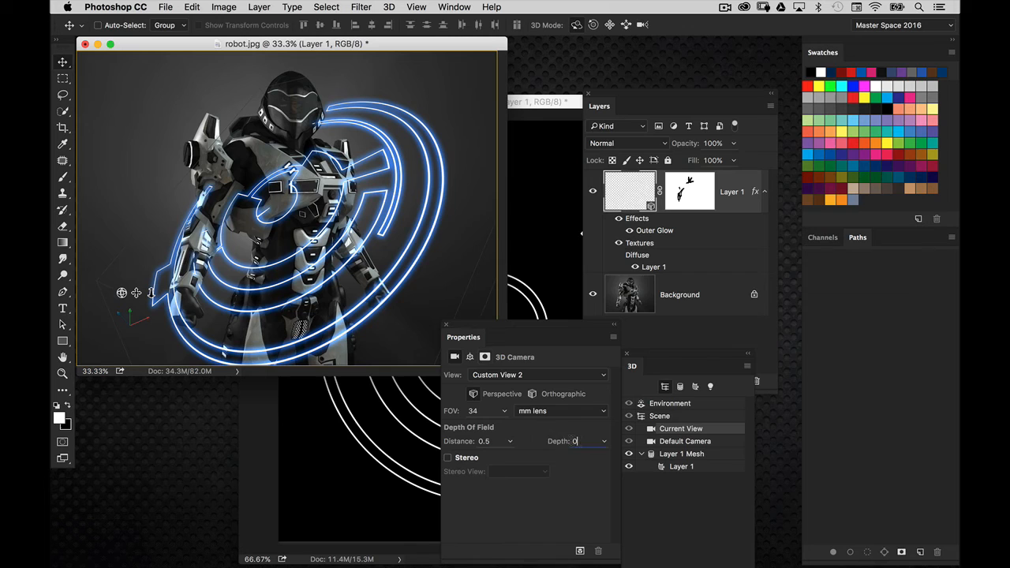
pyautogui.moveTo(531, 393)
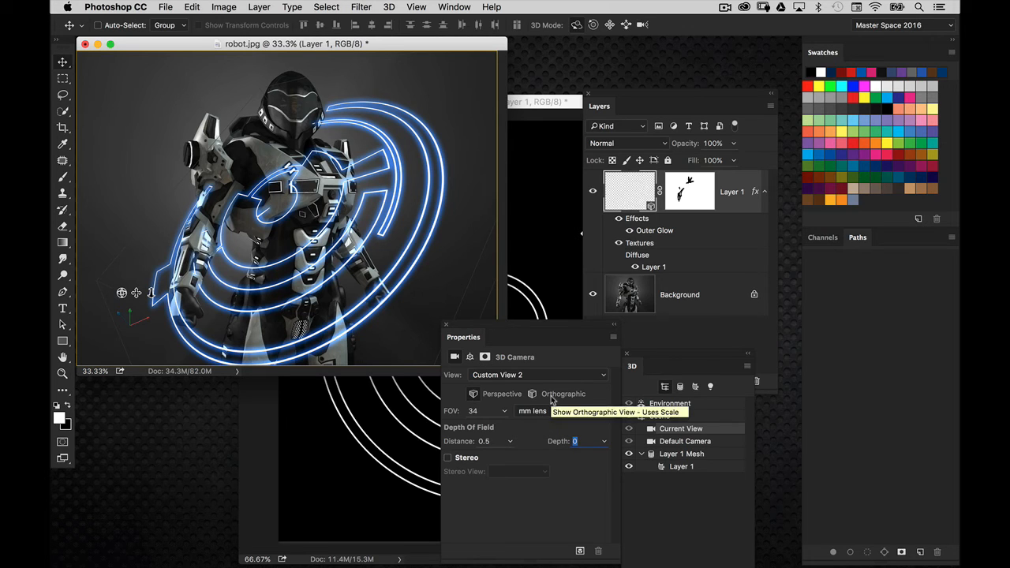
pyautogui.write('33')
pyautogui.write('2')
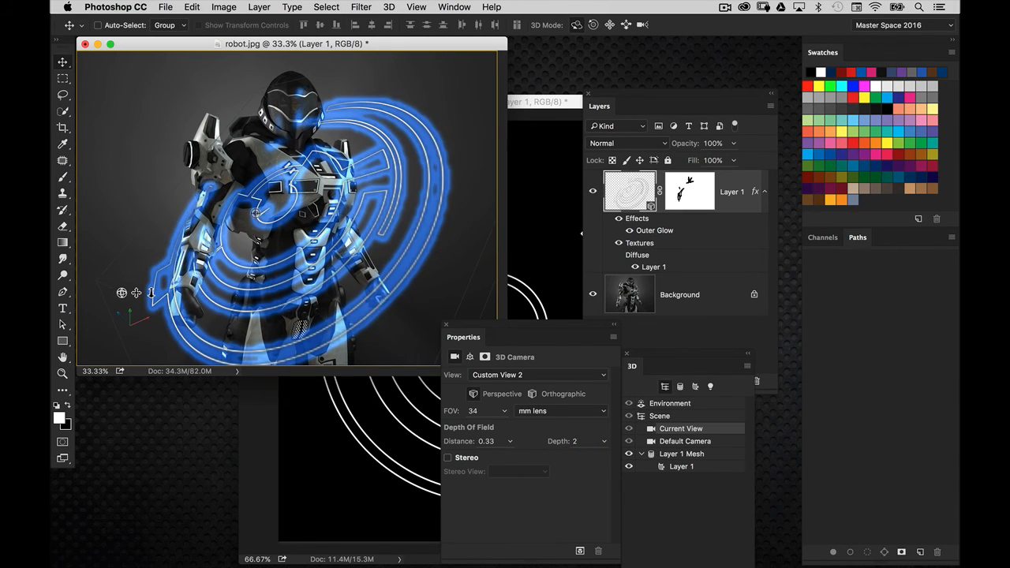
pyautogui.click(415, 6)
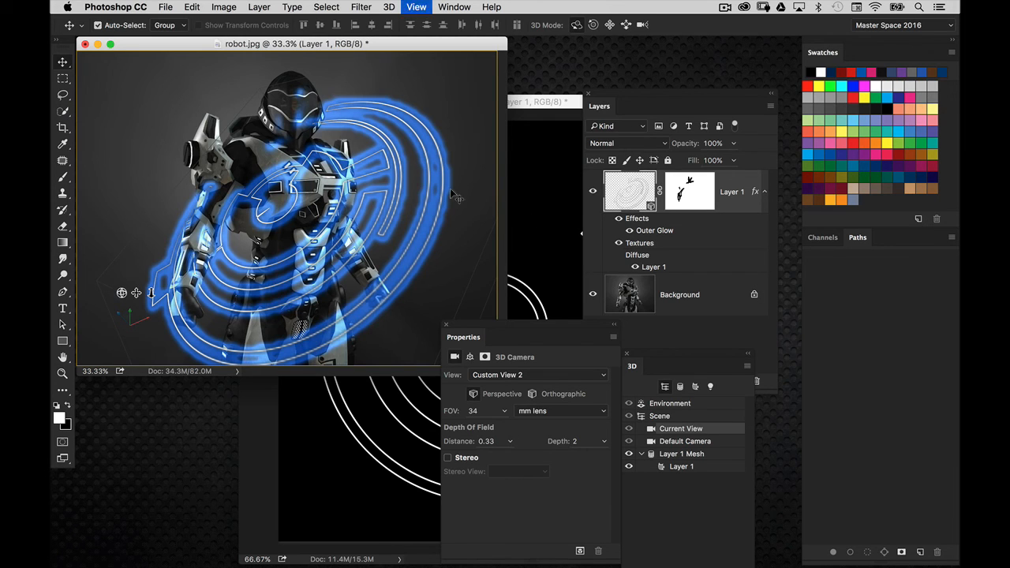